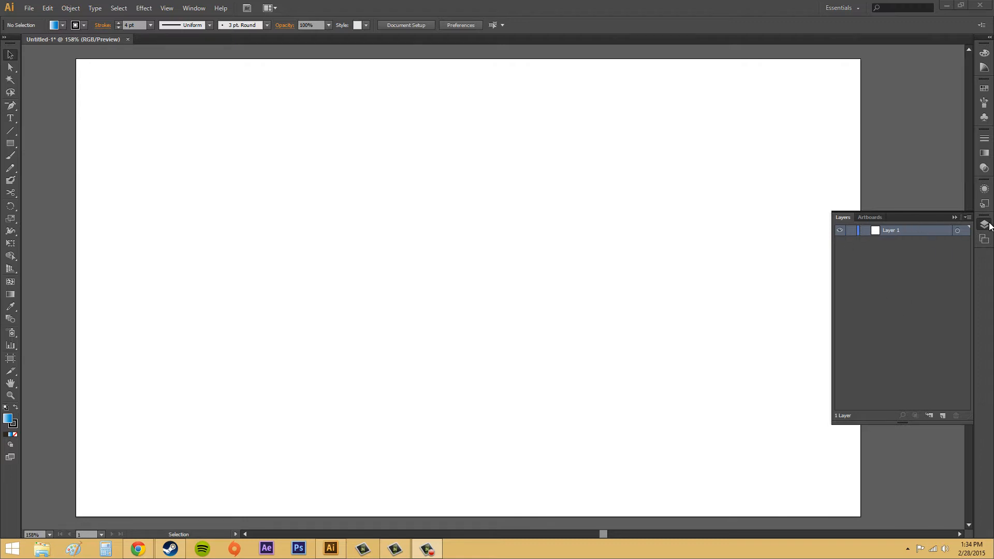
mouse_move(985, 228)
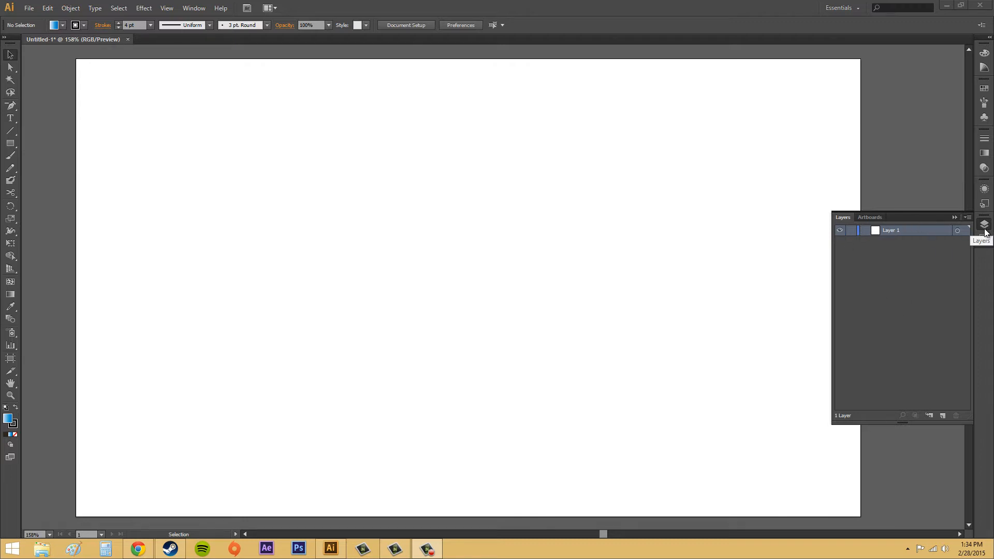
mouse_move(922, 249)
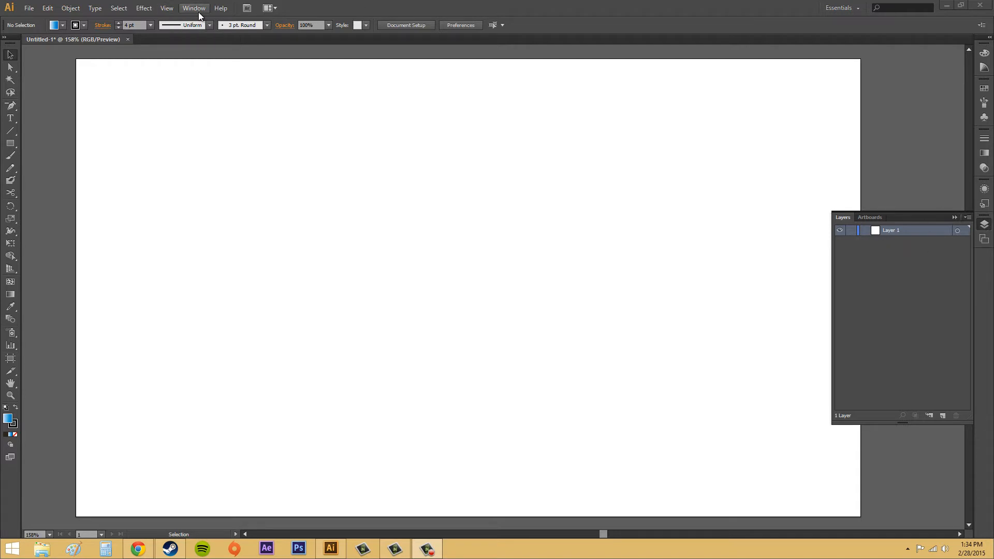
- Draw four blue gradient rectangles and an ellipse with black strokes, then expand Layer 1
left_click(194, 8)
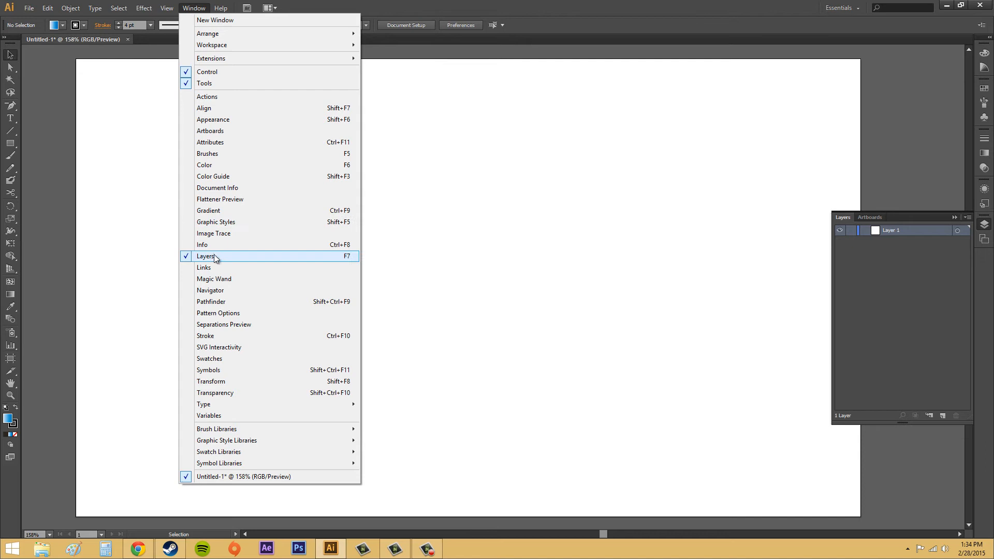
left_click(205, 256)
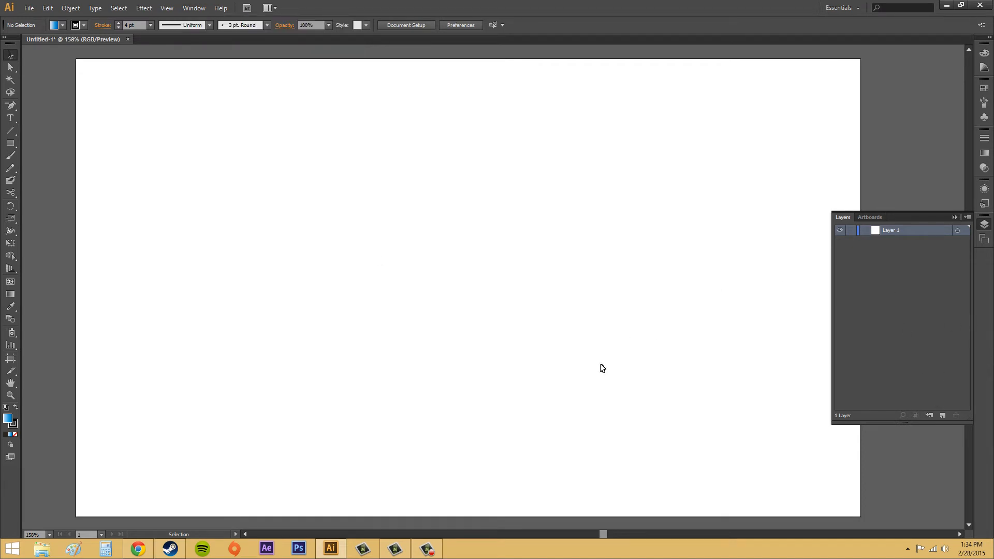
mouse_move(18, 214)
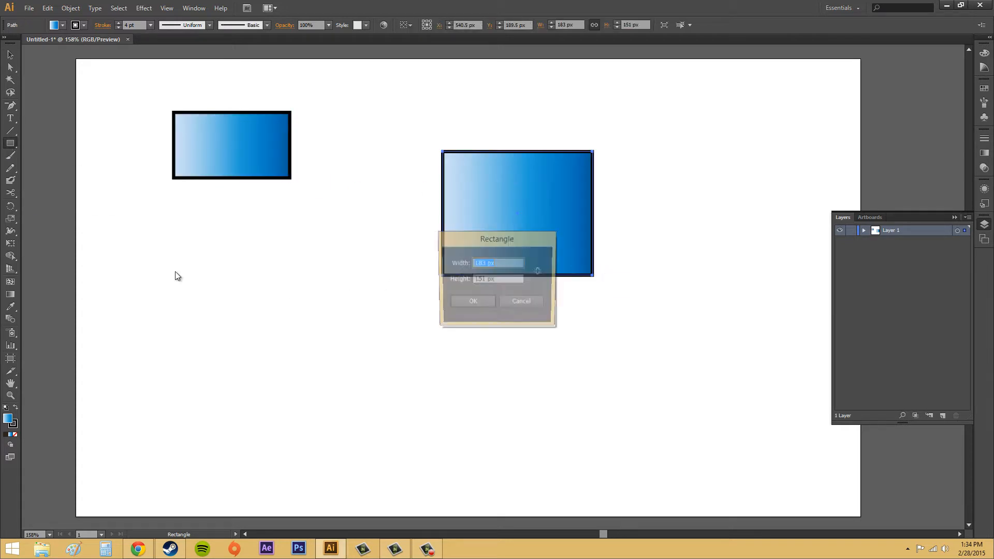
left_click(472, 300)
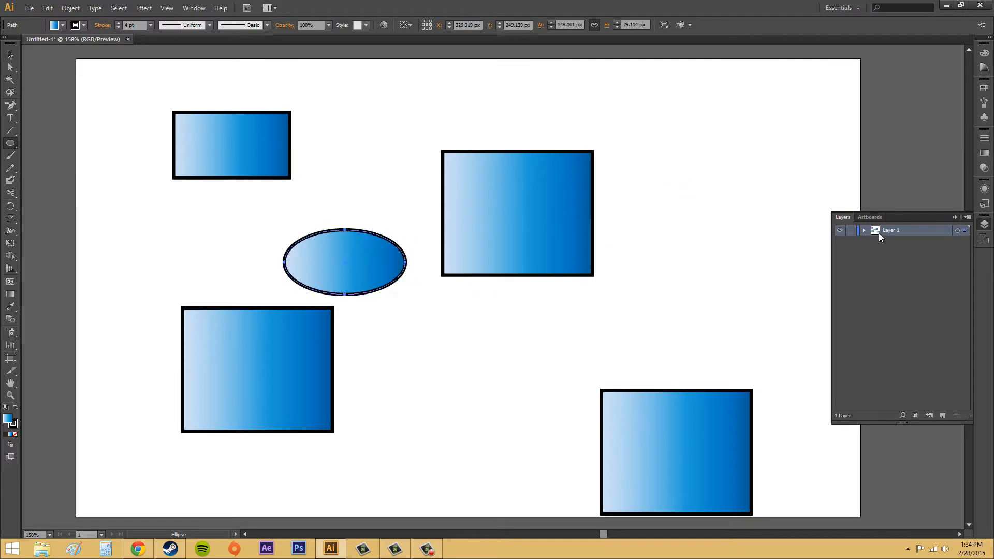
left_click(863, 230)
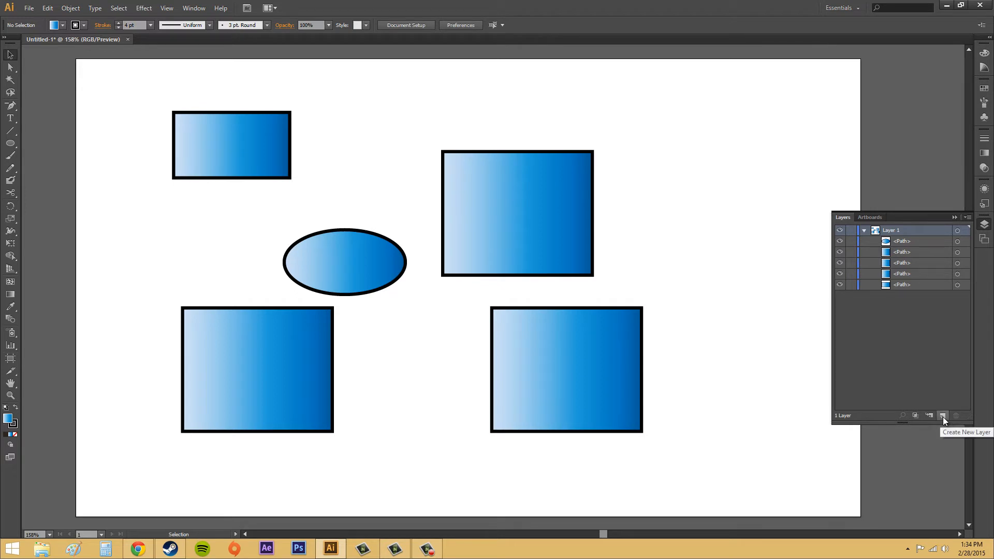
- Create Layer 2 above Layer 1 and collapse Layer 1's shape list
left_click(942, 416)
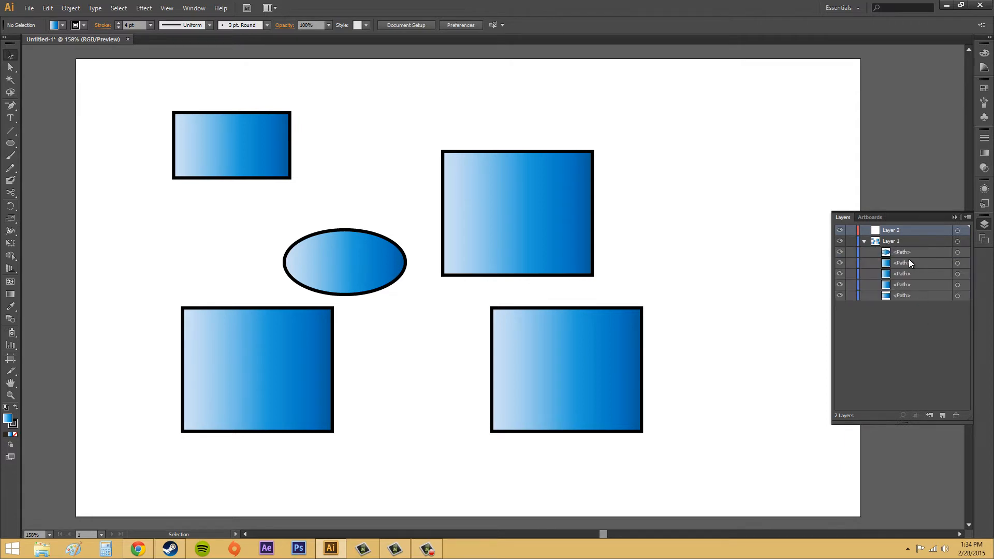
left_click(864, 241)
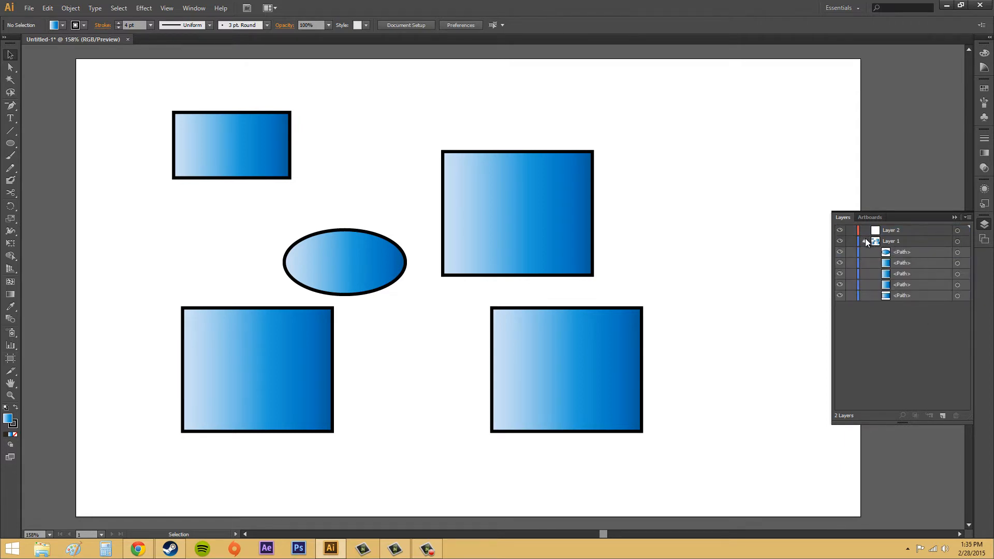
left_click(864, 241)
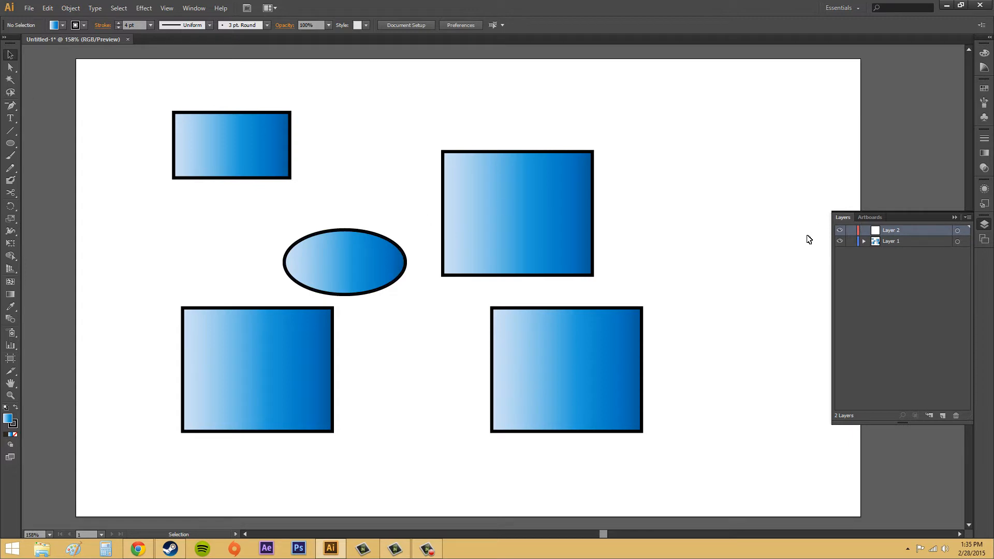
mouse_move(3, 107)
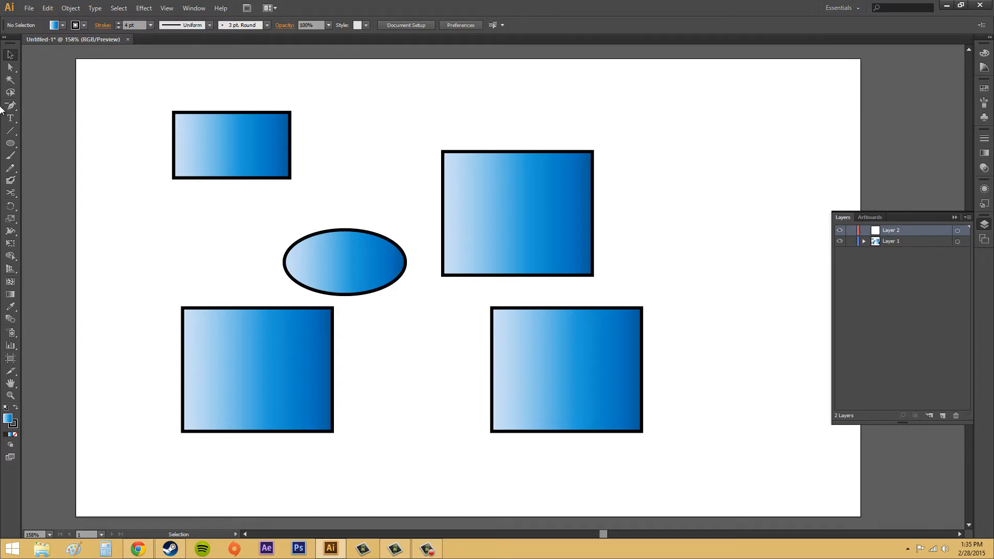
- Draw three gradient triangles with the Polygon Tool and expand the layers to list them
left_click(10, 142)
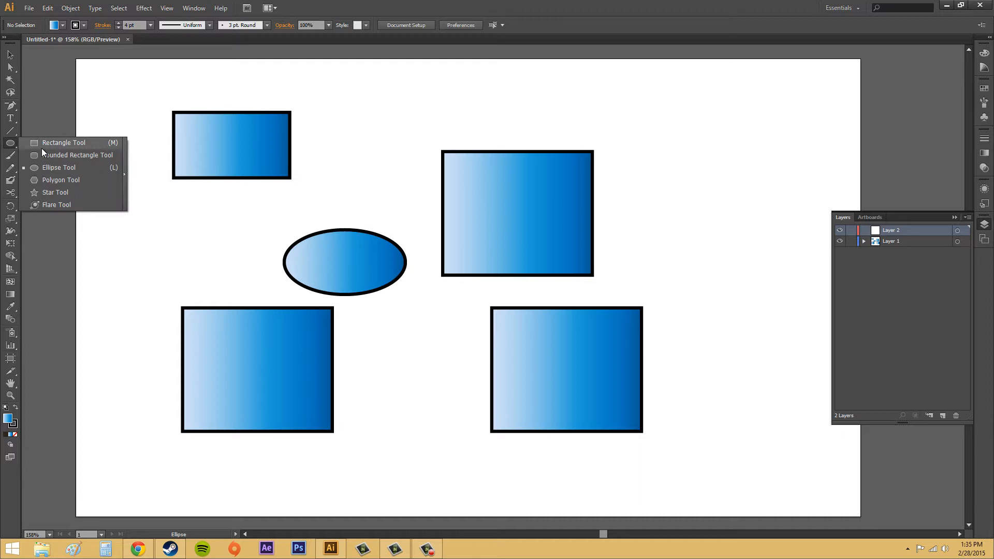
left_click(60, 180)
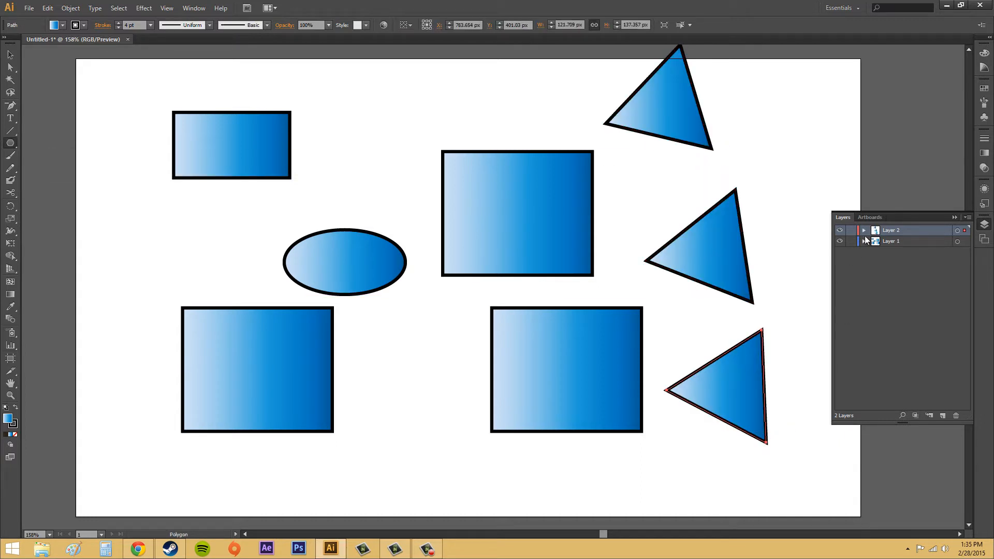
left_click(863, 230)
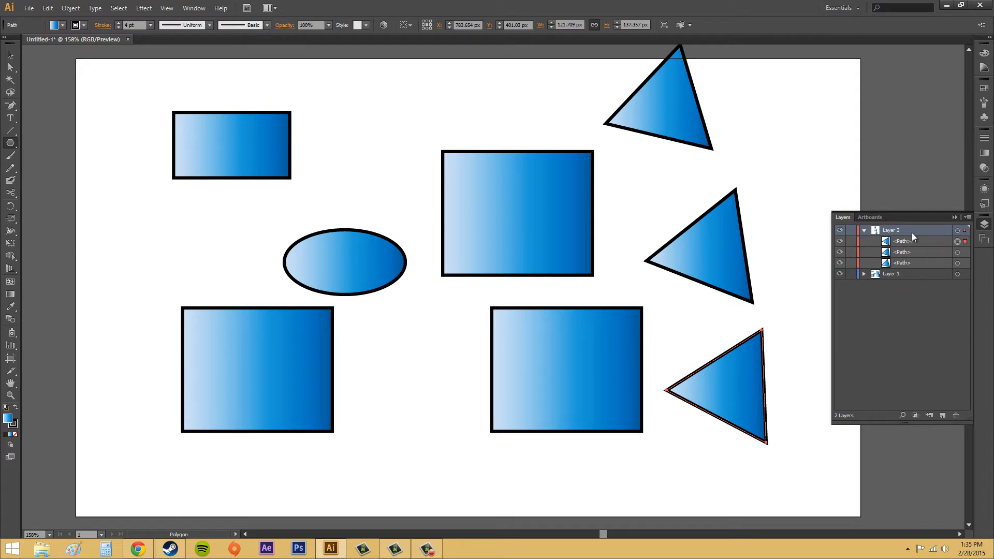
left_click(863, 230)
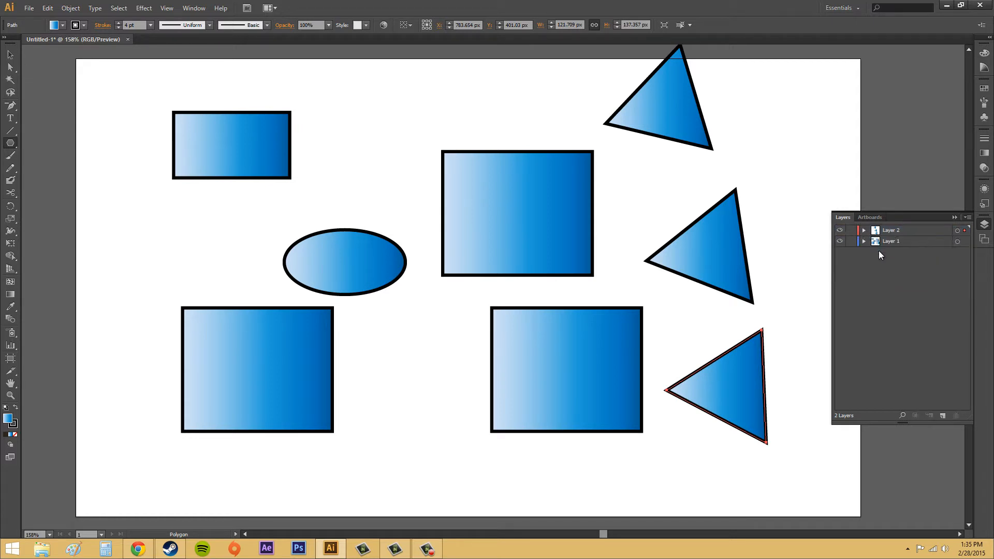
left_click(863, 230)
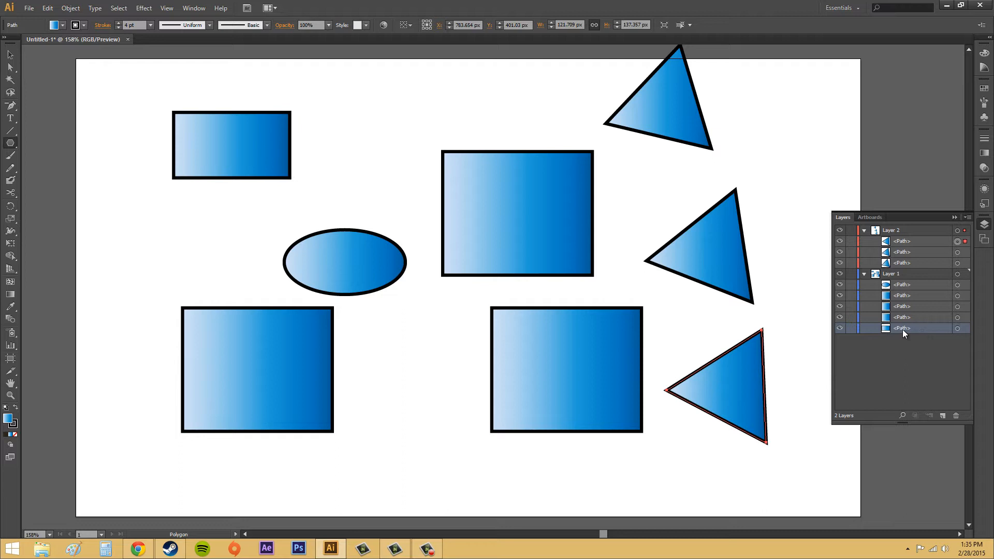
mouse_move(926, 320)
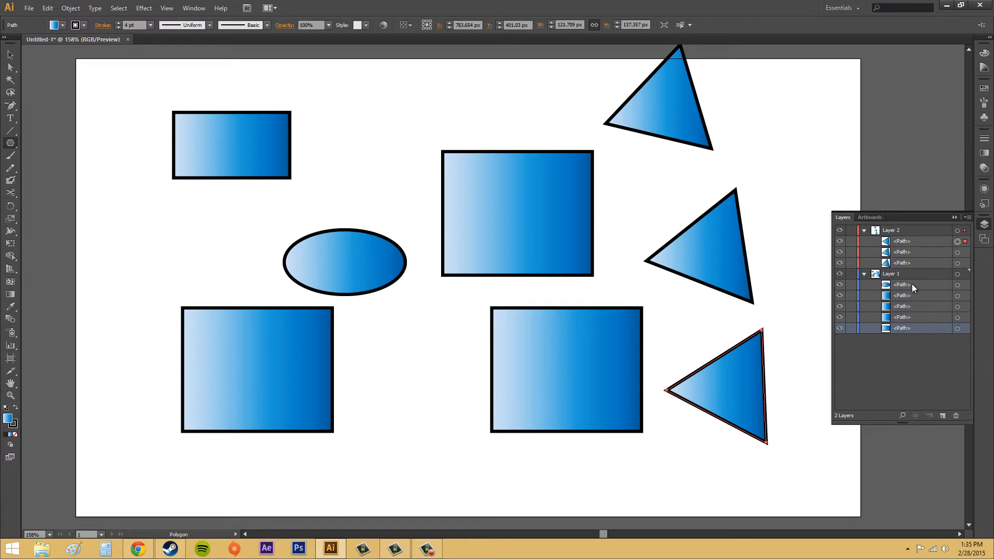
- Create Layer 3, move the ellipse path from Layer 1 into it, and expand it
left_click(943, 415)
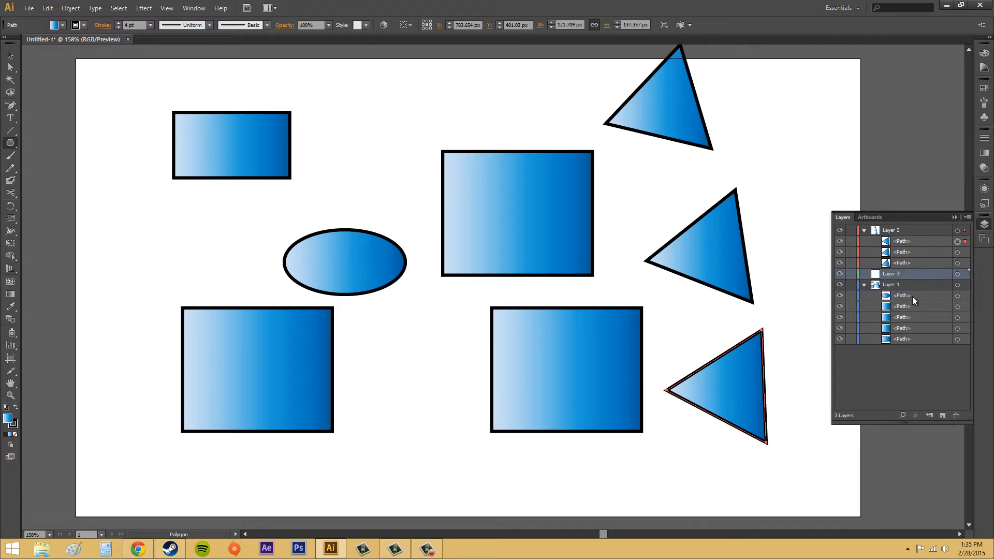
left_click(901, 296)
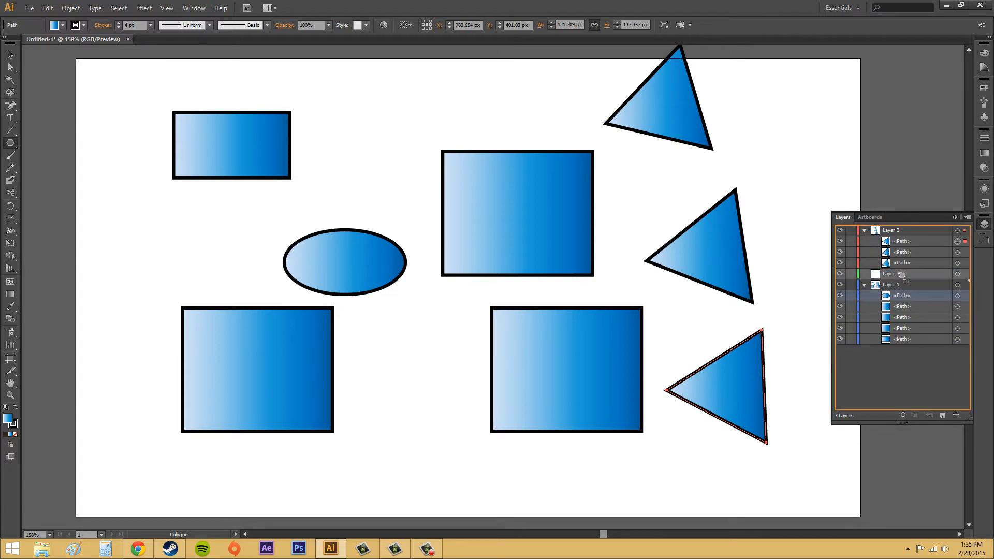
left_click(863, 273)
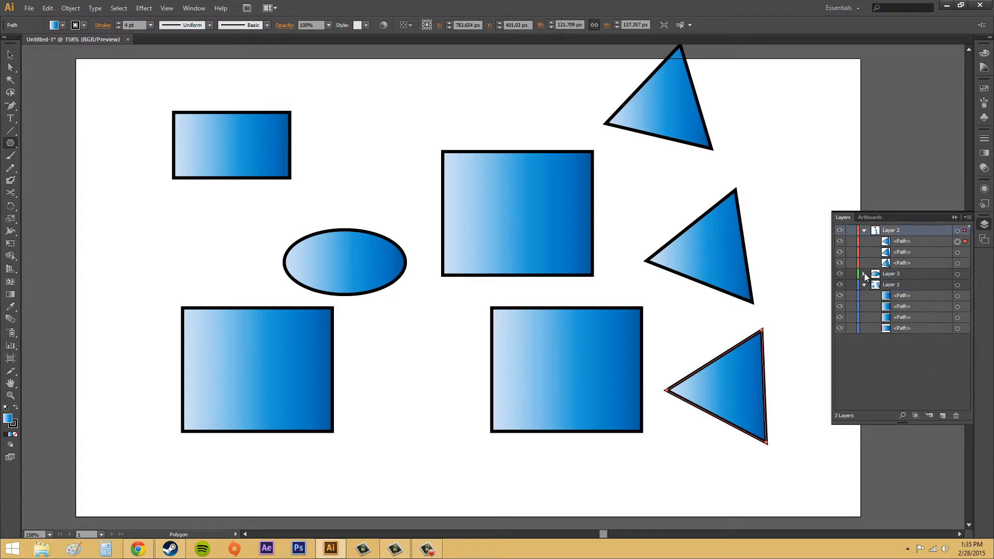
left_click(864, 274)
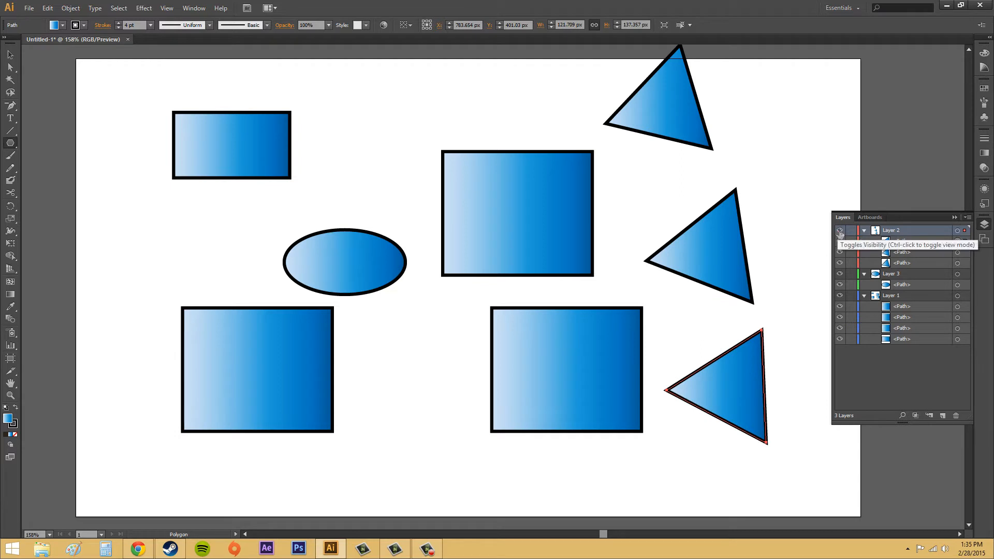
left_click(839, 230)
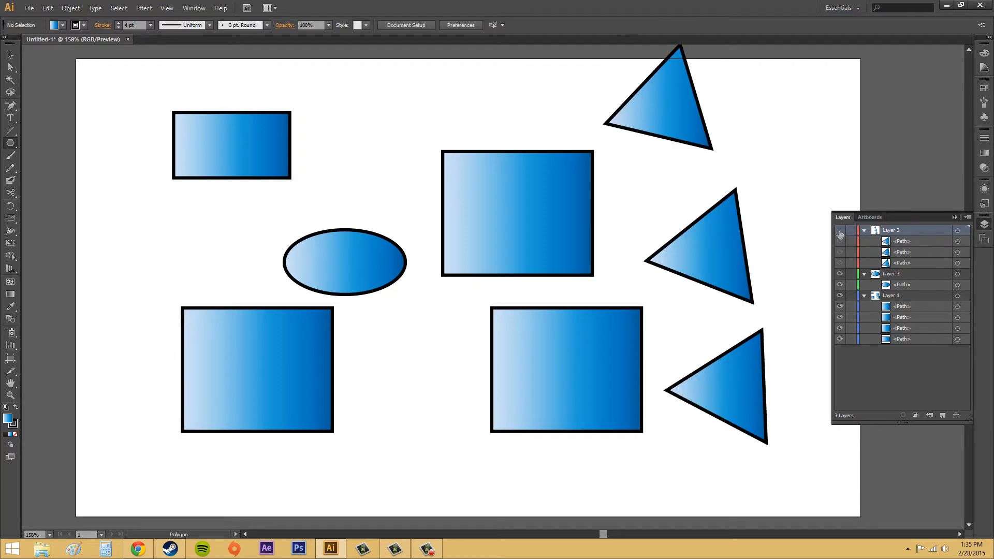
left_click(839, 230)
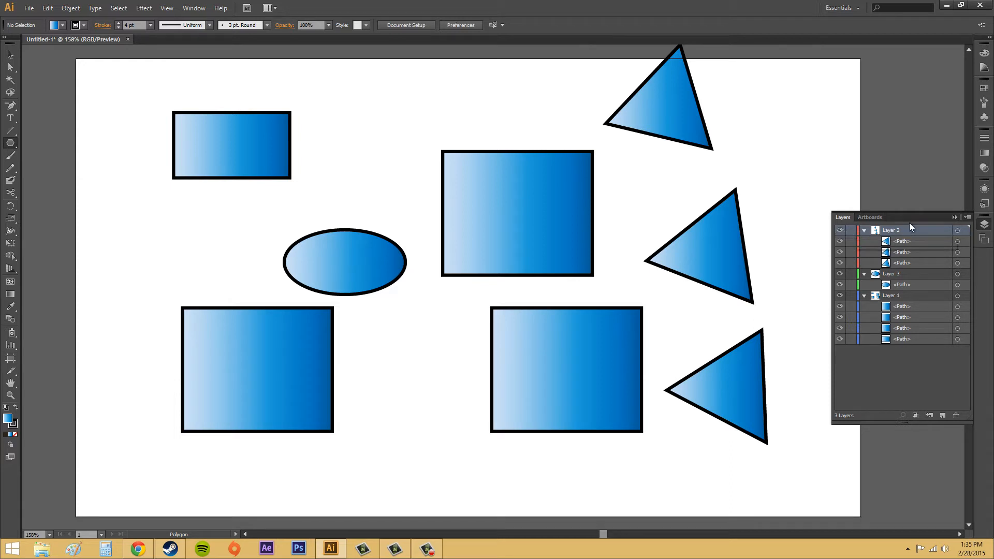
left_click(968, 217)
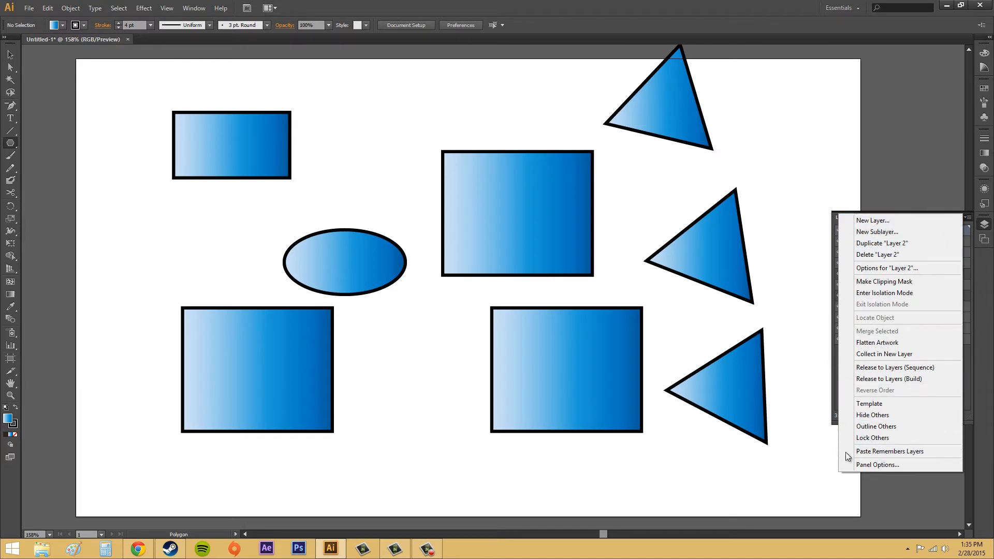
mouse_move(796, 360)
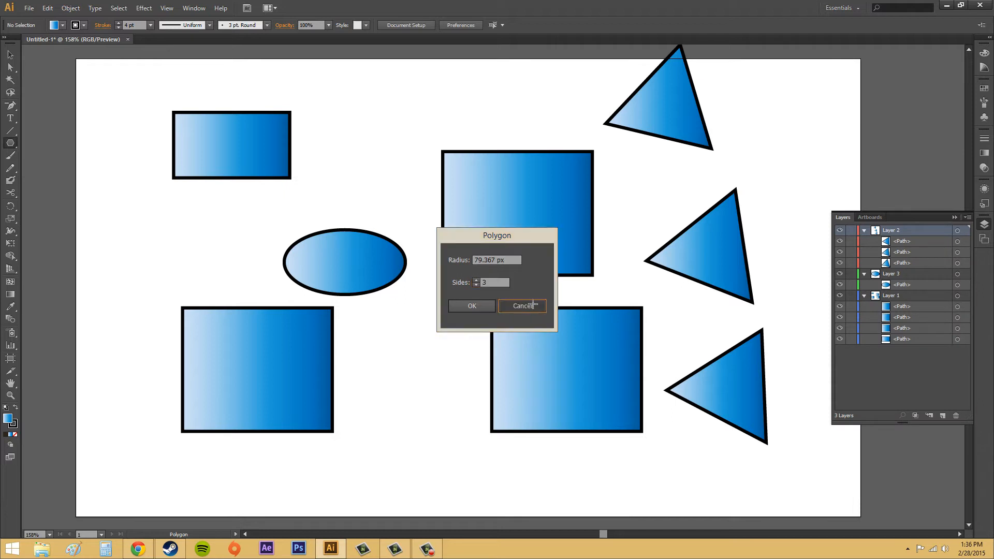
left_click(521, 305)
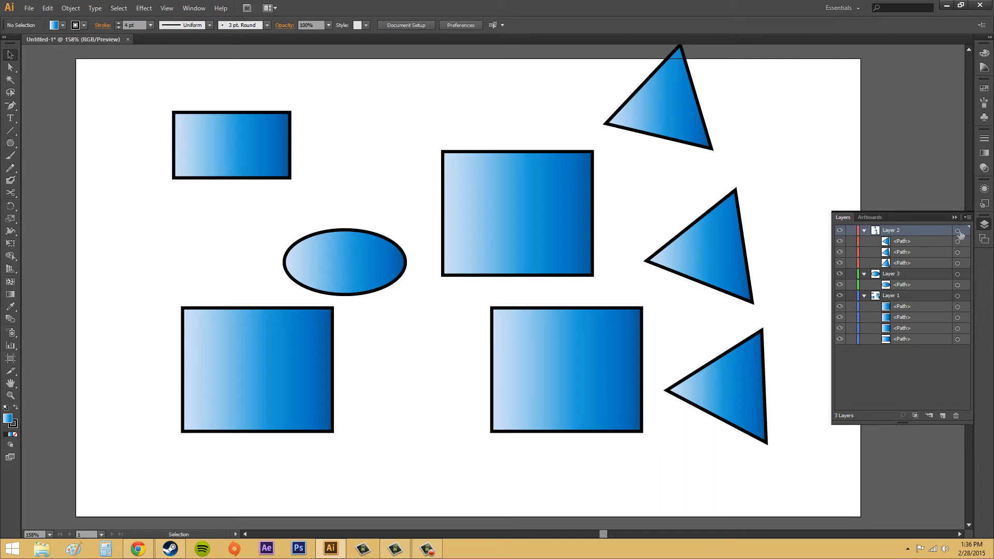
- Target Layer 2's triangles, then highlight the ellipse and a Layer 1 rectangle entry
left_click(958, 230)
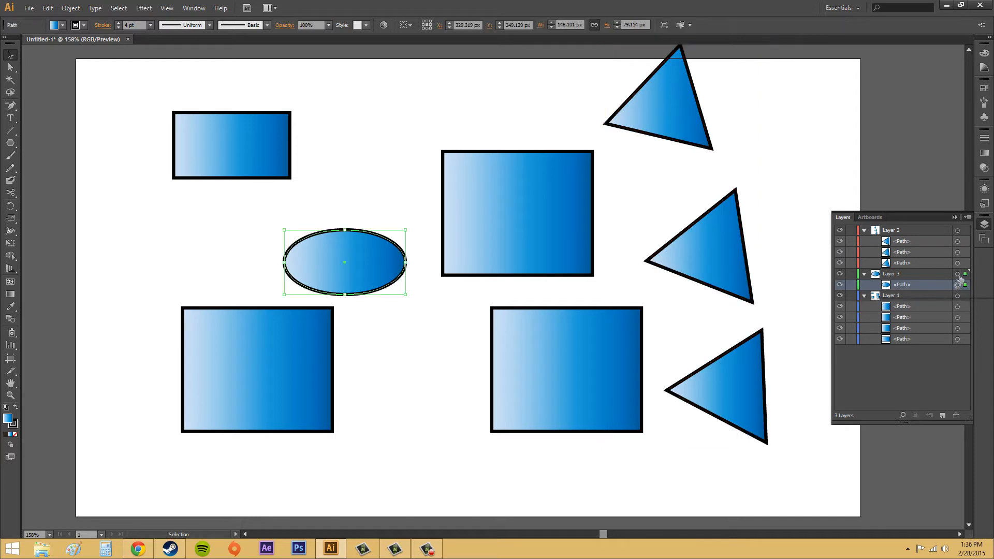
mouse_move(964, 274)
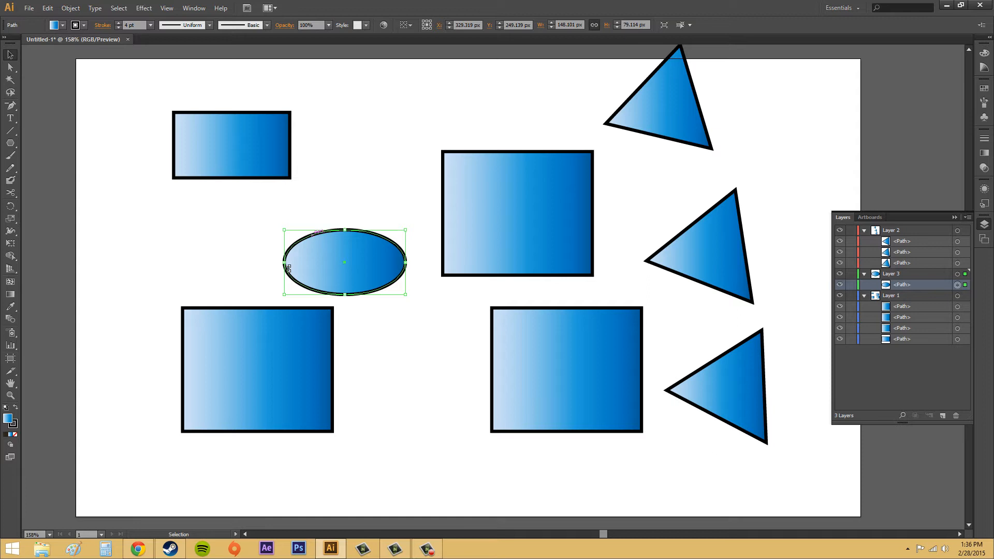
mouse_move(392, 257)
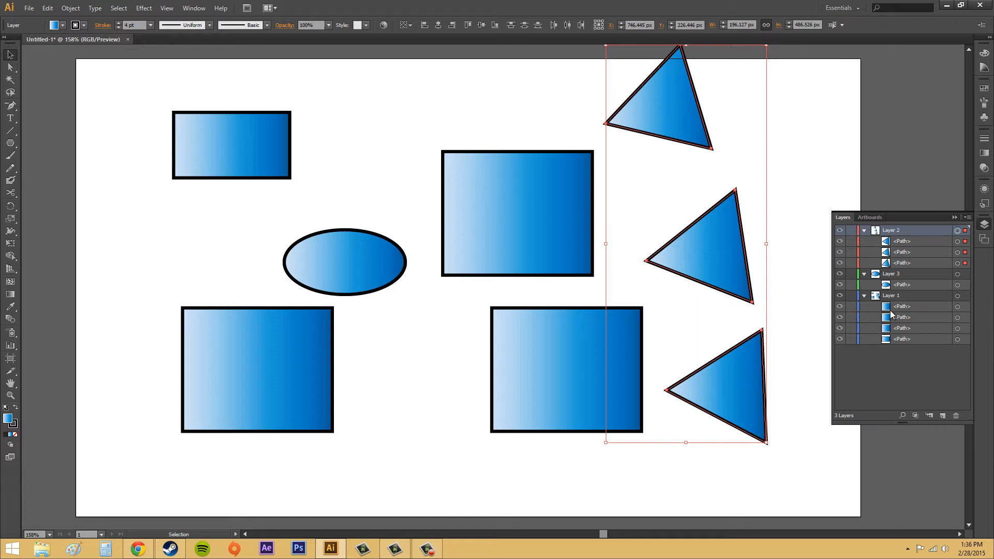
left_click(900, 284)
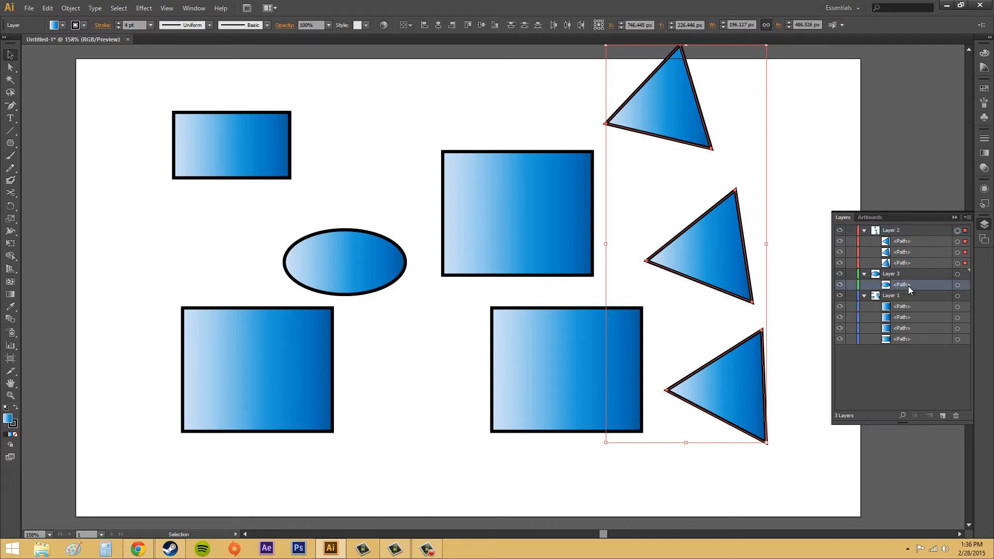
left_click(890, 305)
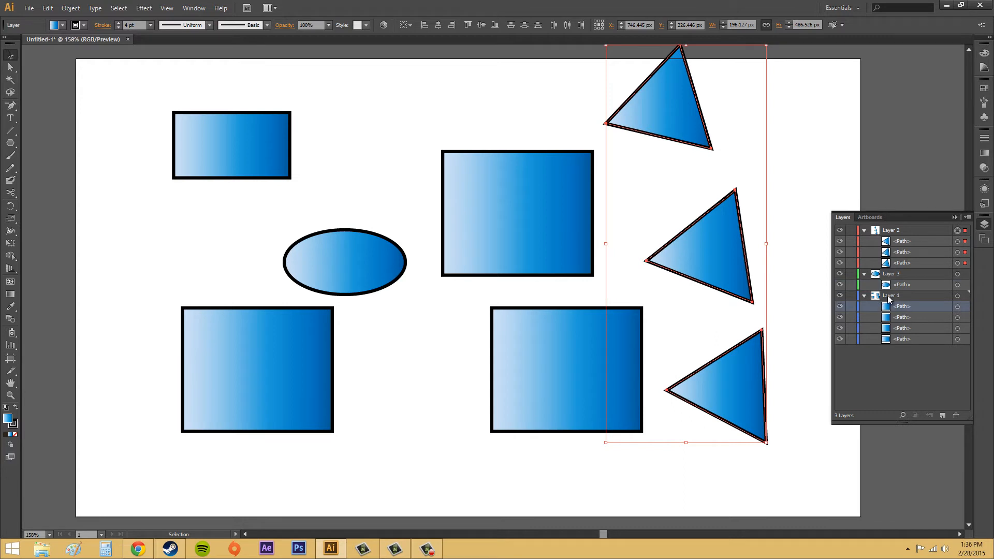
mouse_move(906, 309)
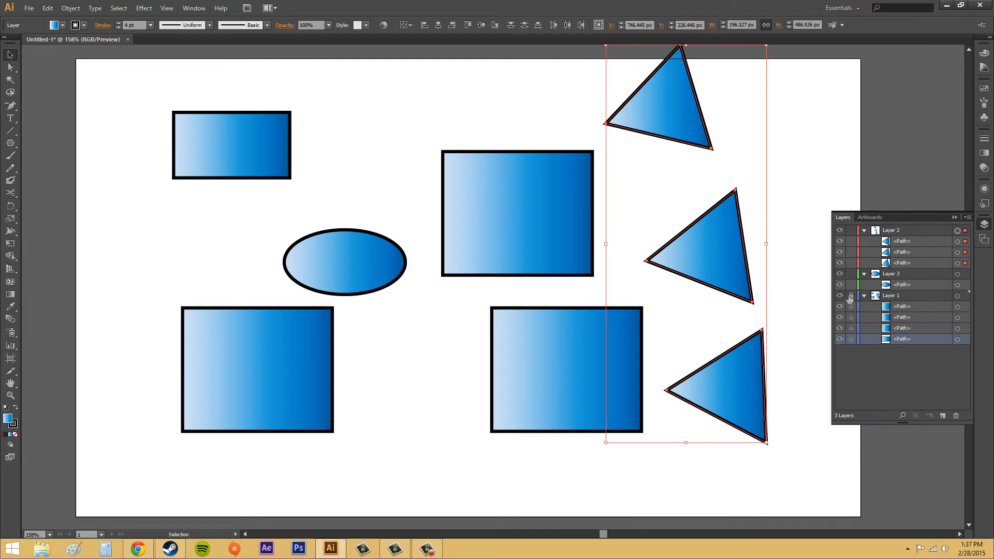
left_click(839, 295)
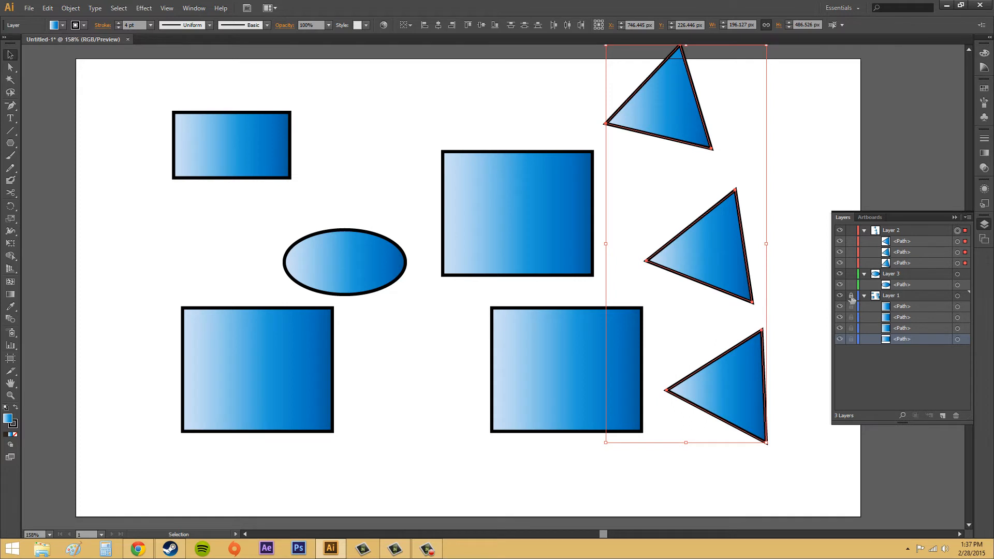
mouse_move(851, 298)
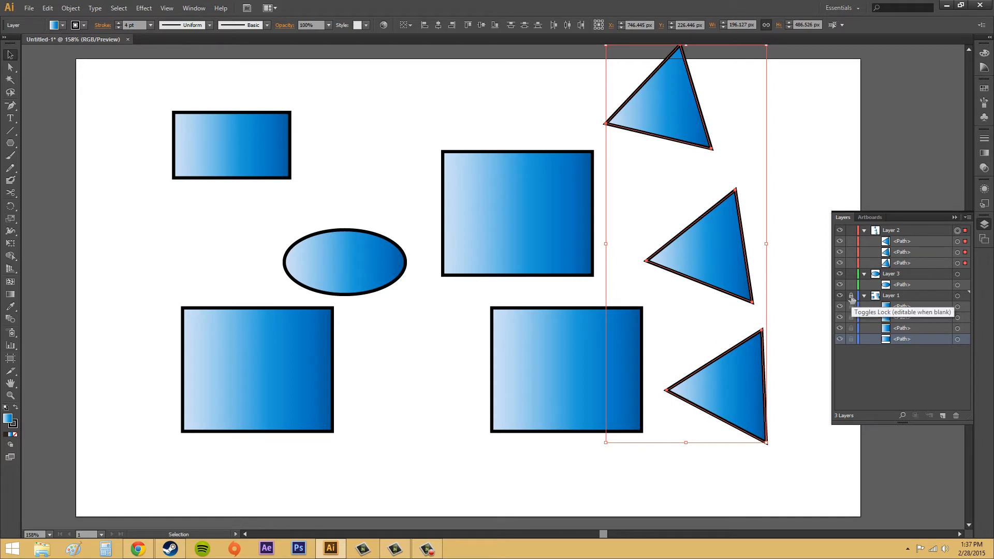
left_click(850, 295)
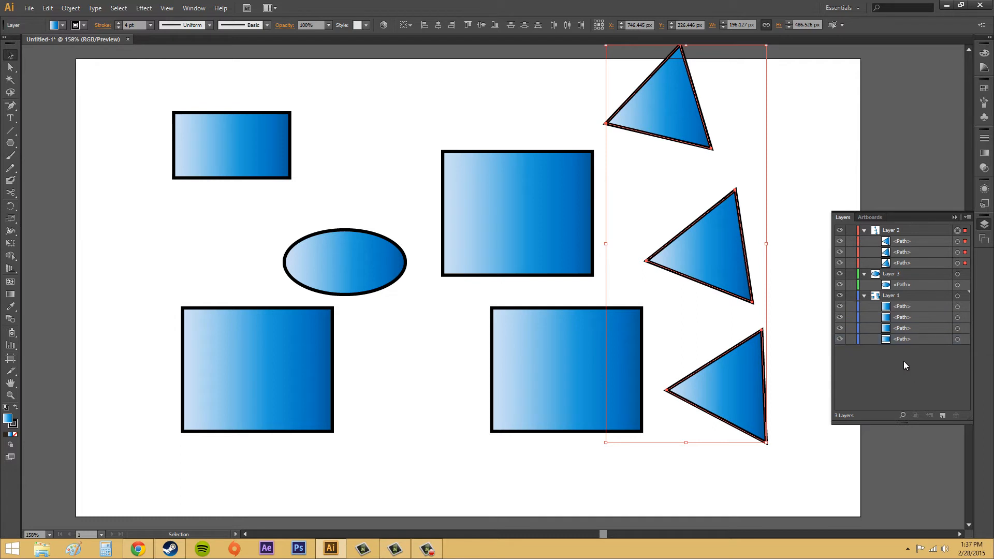
mouse_move(944, 418)
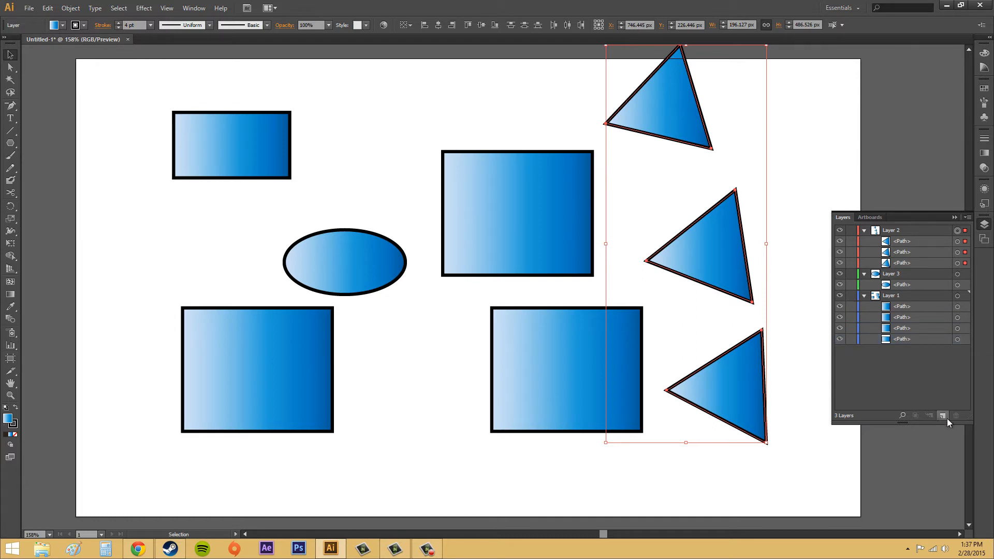
left_click(894, 296)
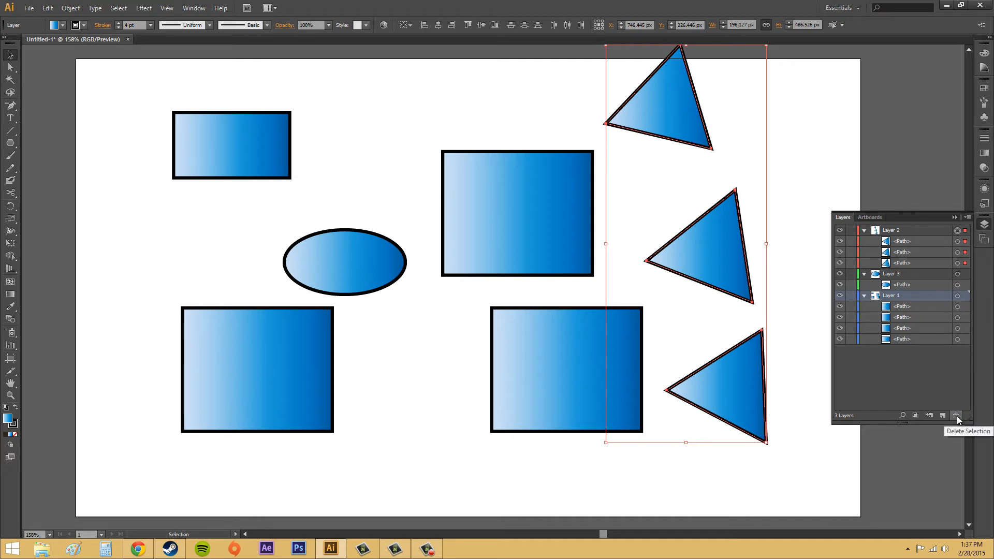
left_click(957, 415)
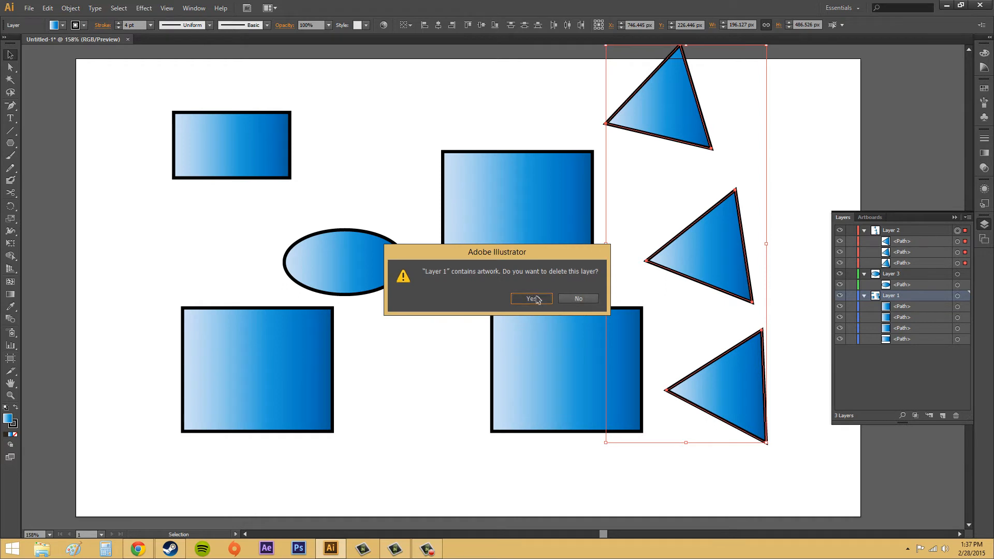
left_click(531, 298)
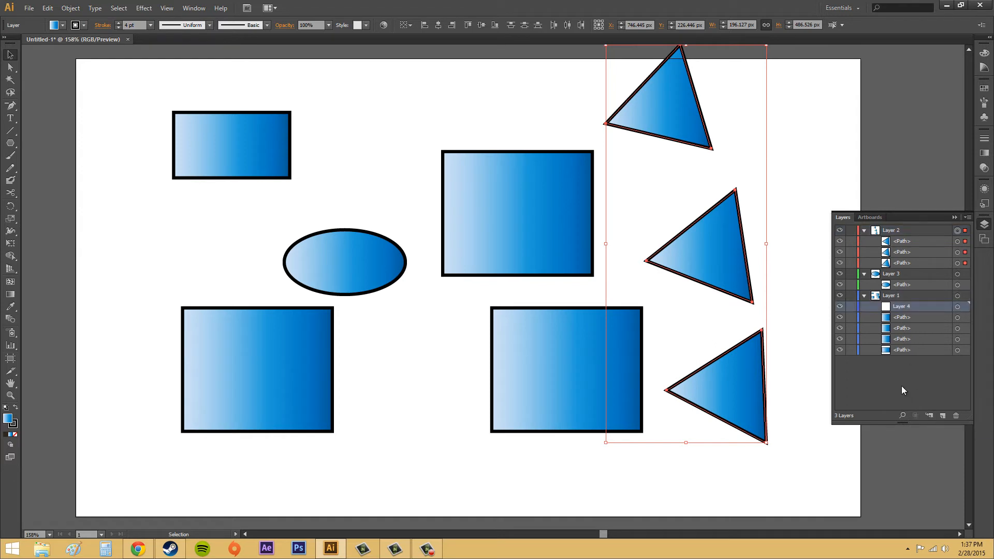
mouse_move(85, 203)
type("text")
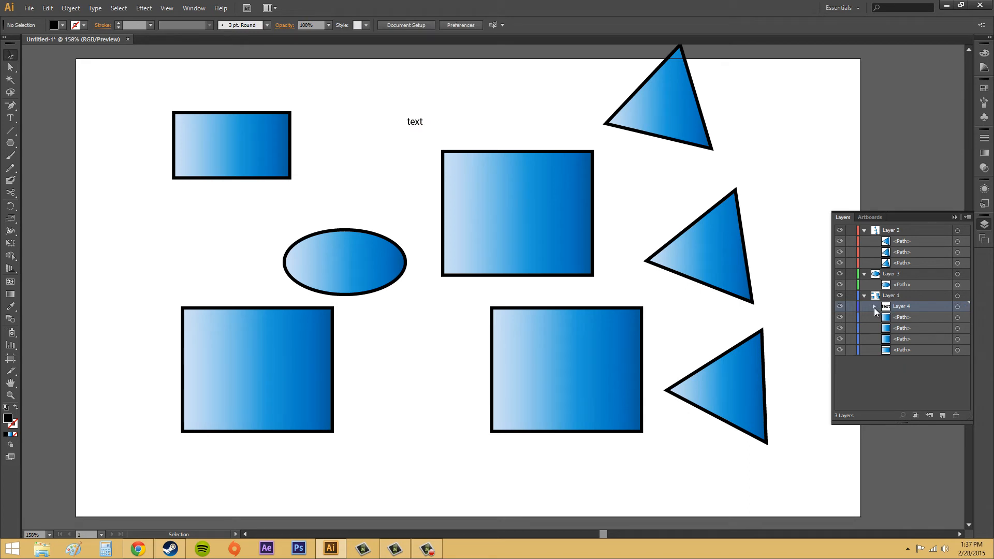
- Collapse the Layer 4 sublayer holding the 'text' object
left_click(873, 306)
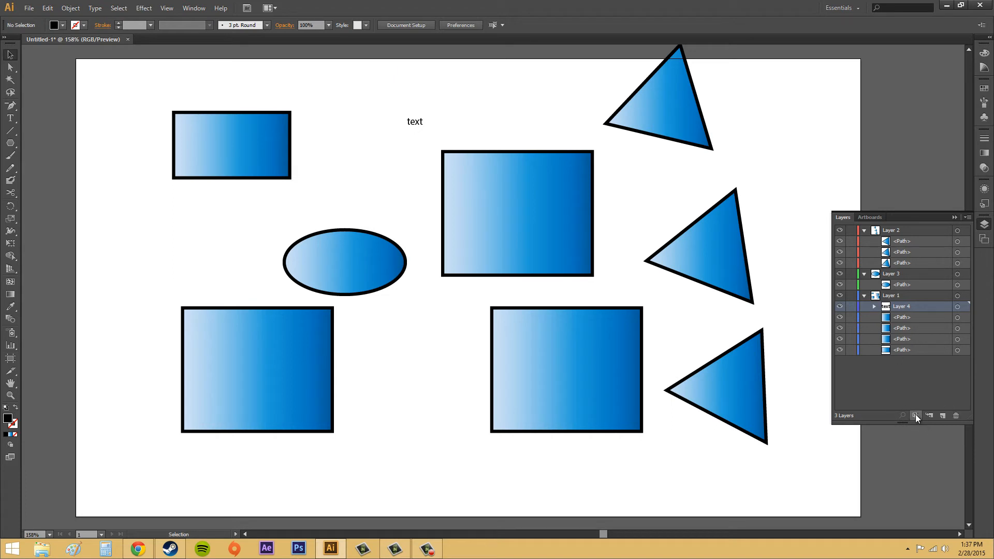
mouse_move(915, 416)
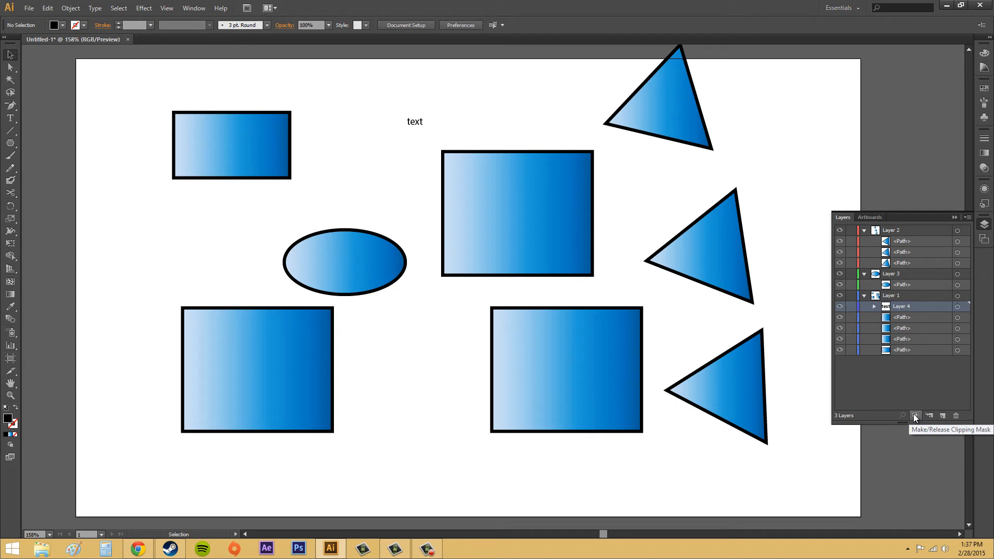
mouse_move(909, 413)
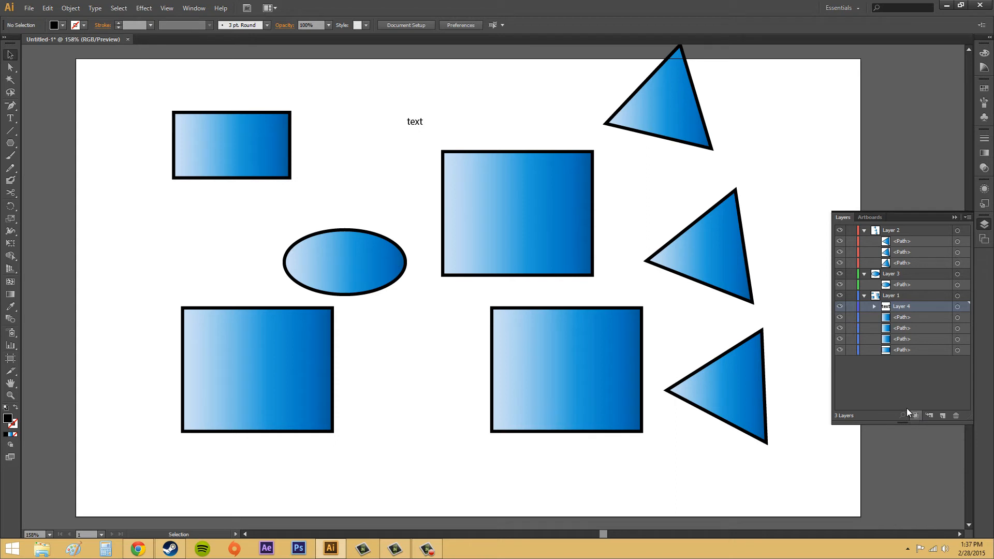
- Select then deselect a triangle, and collapse Layer 2, Layer 3 and Layer 1
left_click(698, 248)
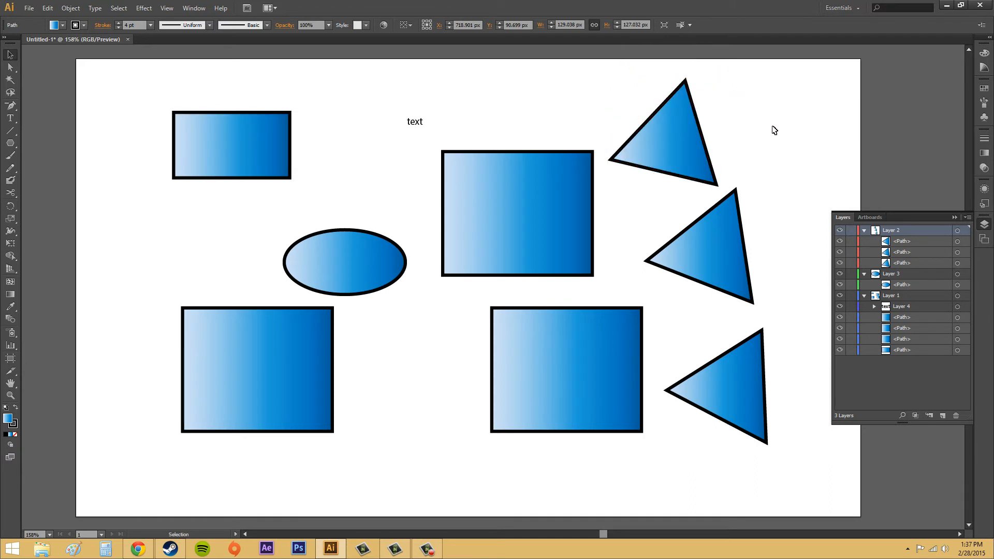
left_click(773, 130)
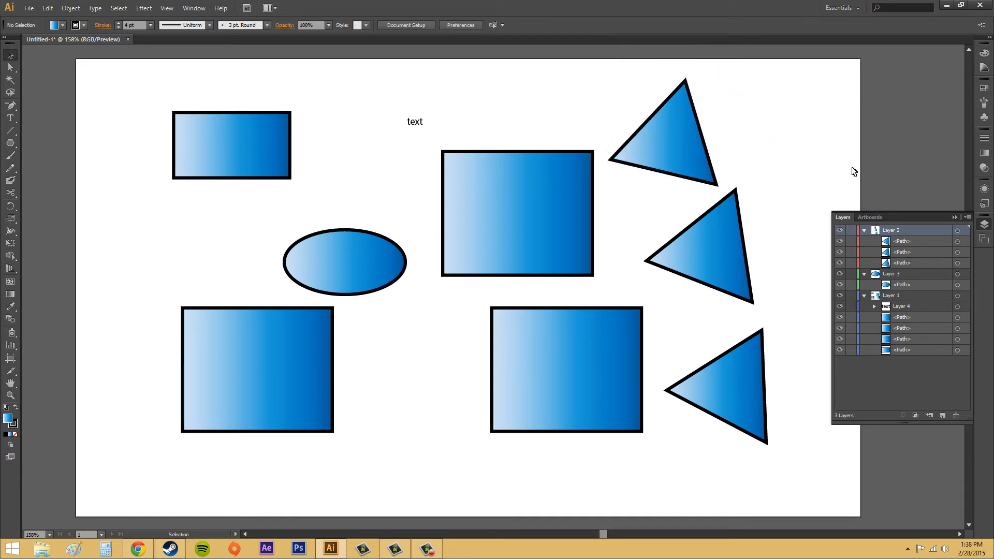
mouse_move(972, 231)
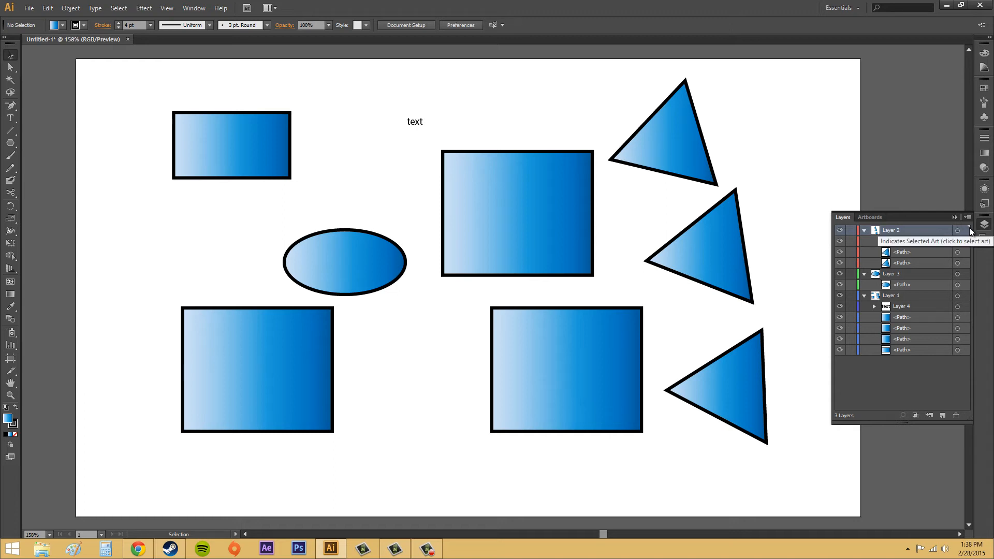
left_click(863, 230)
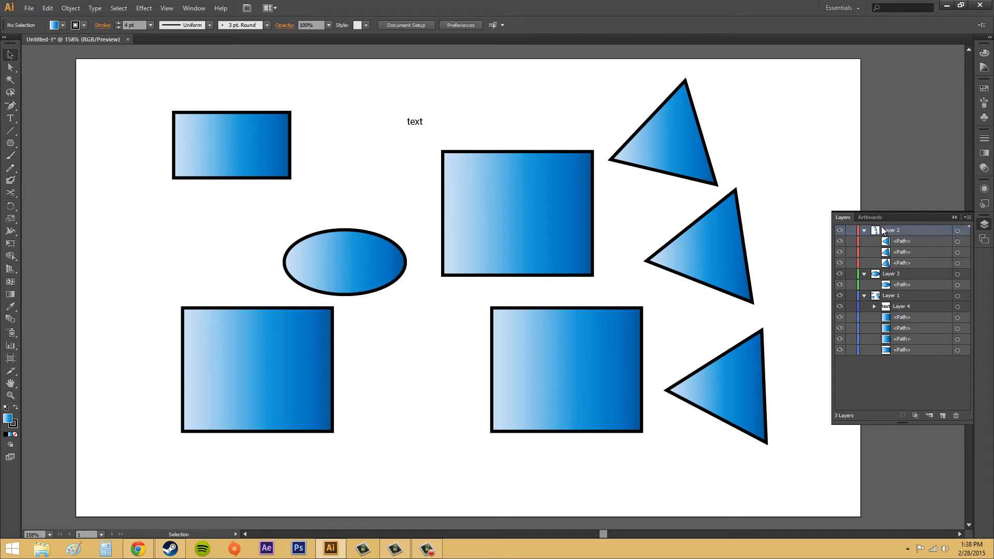
left_click(894, 273)
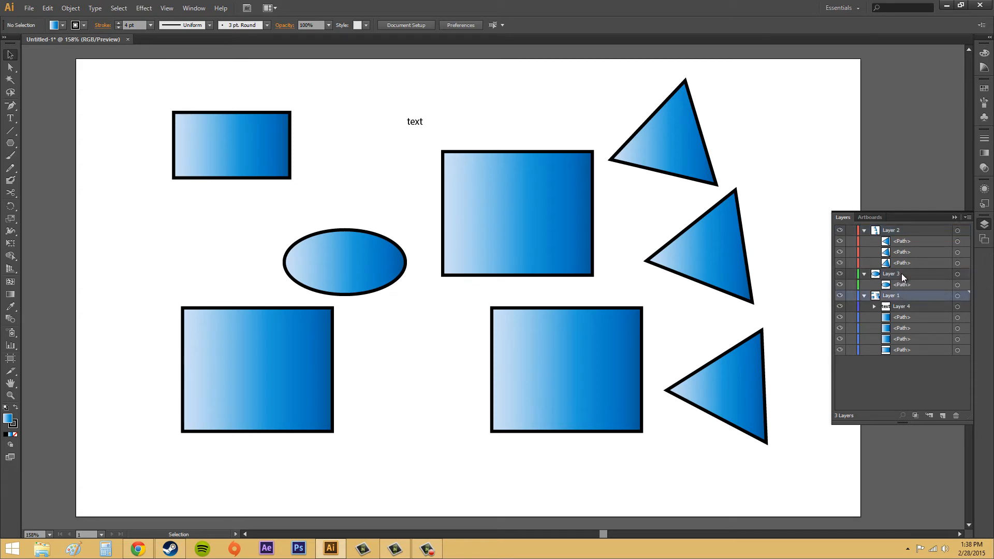
left_click(892, 273)
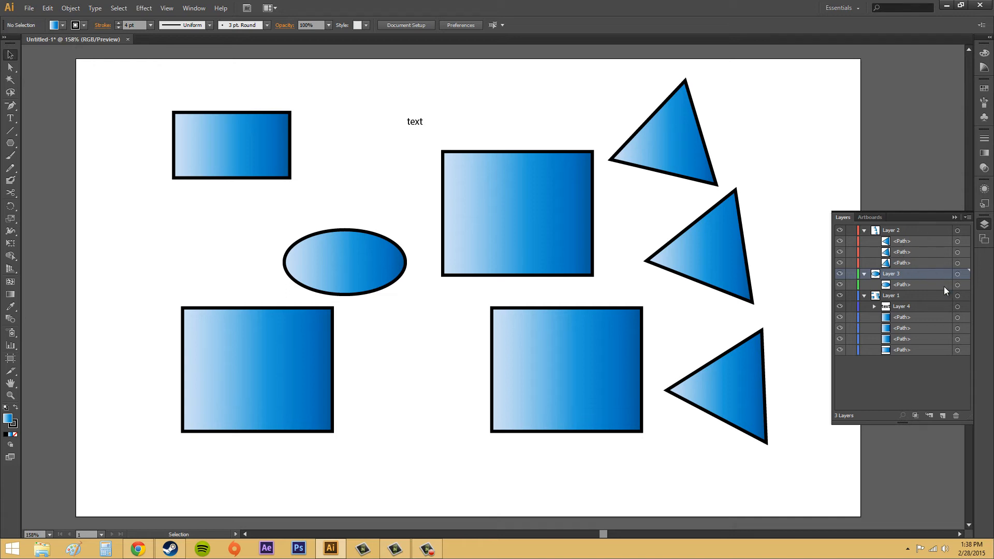
left_click(874, 295)
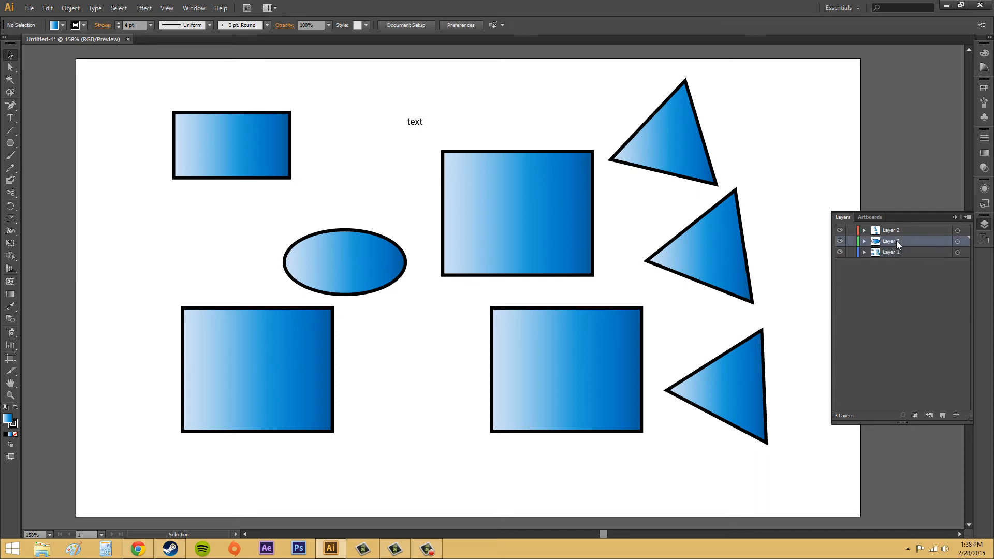
- Select Layer 1, expand it, and target its four gradient rectangle paths
left_click(894, 230)
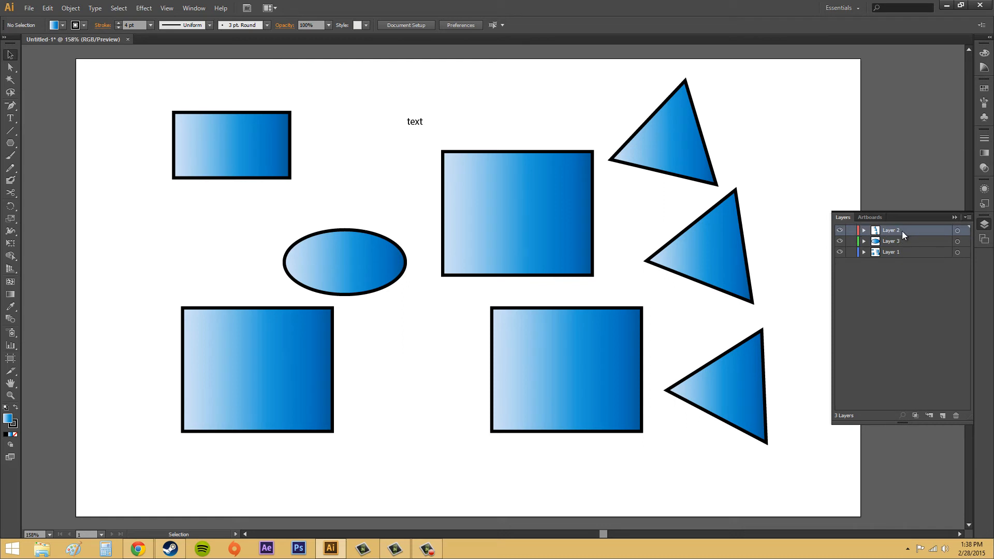
left_click(890, 251)
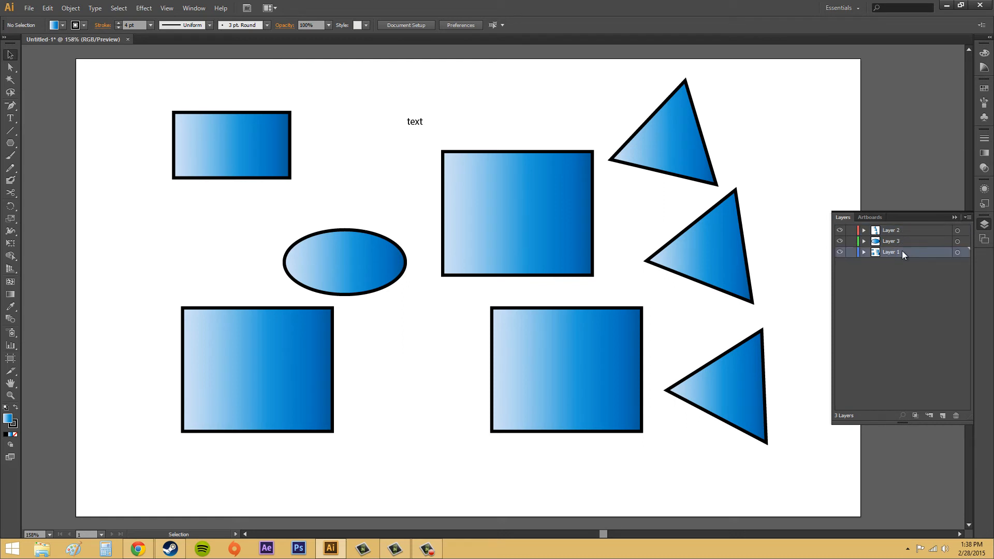
mouse_move(858, 258)
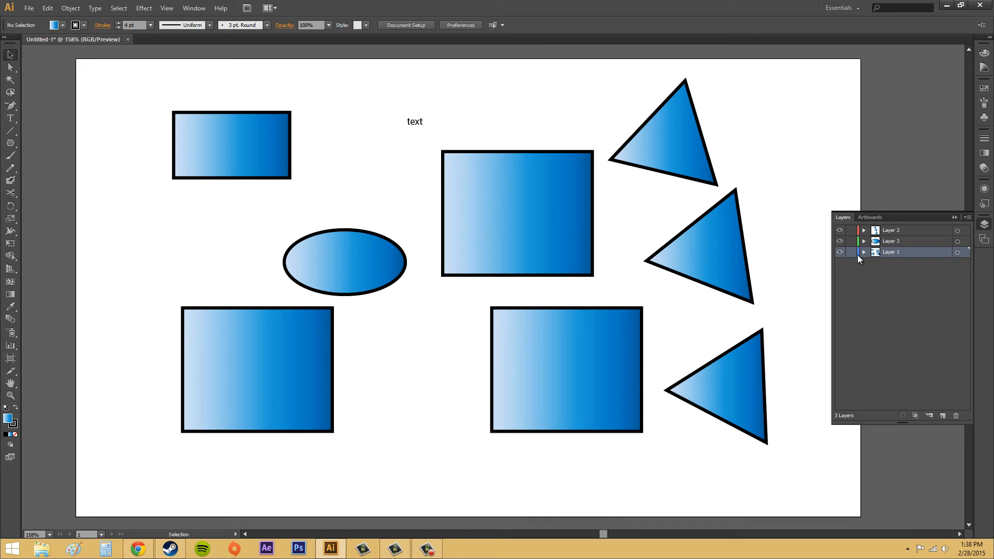
left_click(863, 251)
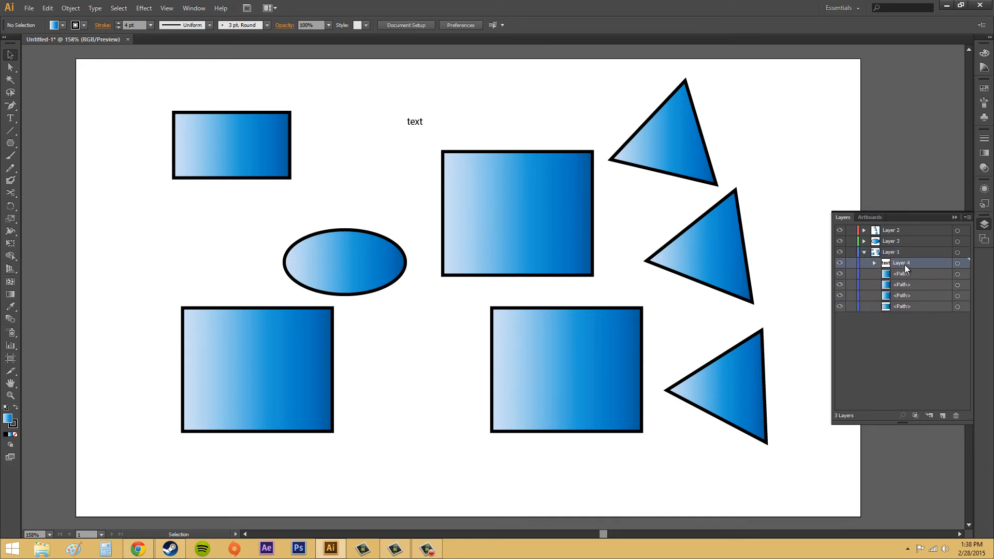
left_click(956, 415)
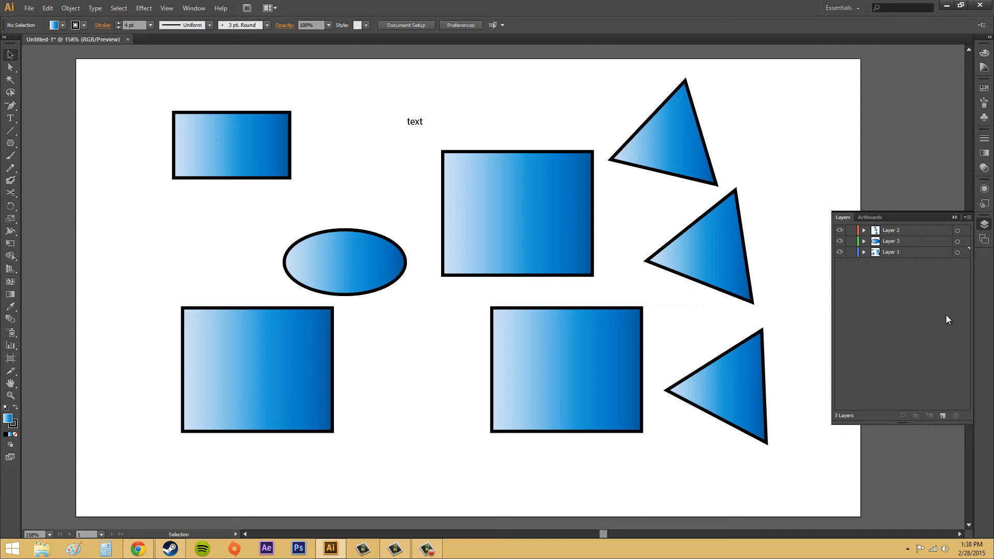
mouse_move(907, 306)
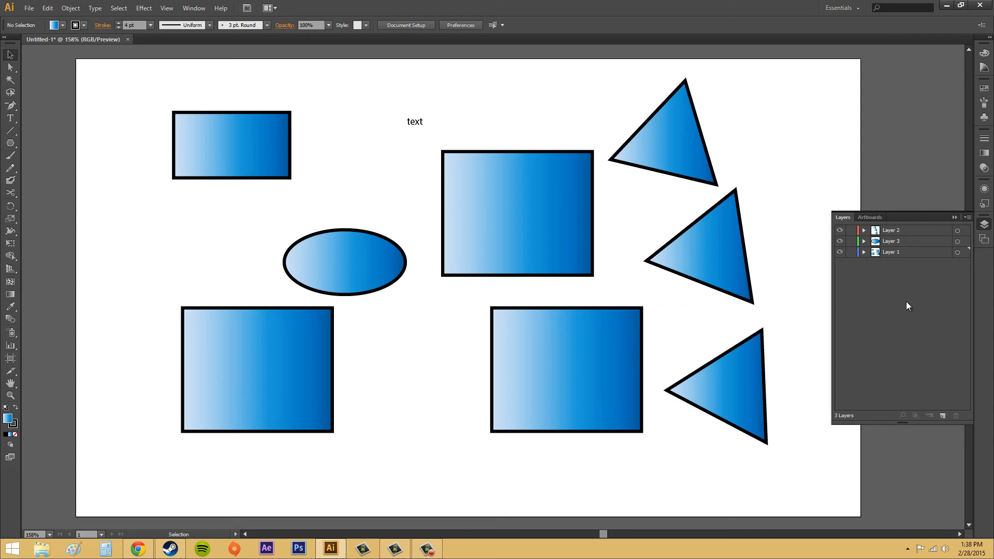
left_click(863, 251)
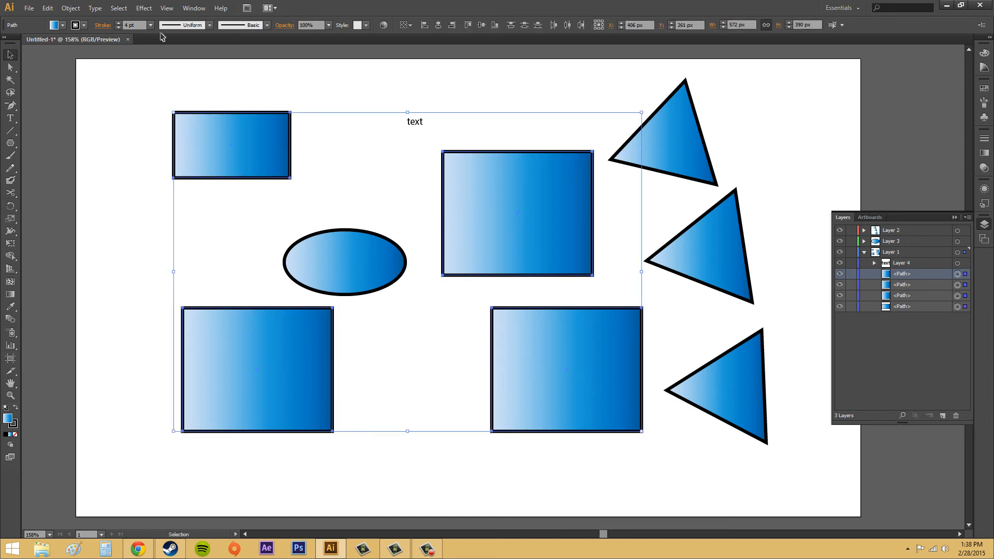
- Group the four rectangles with Object > Group, then expand and collapse the <Group>
left_click(70, 8)
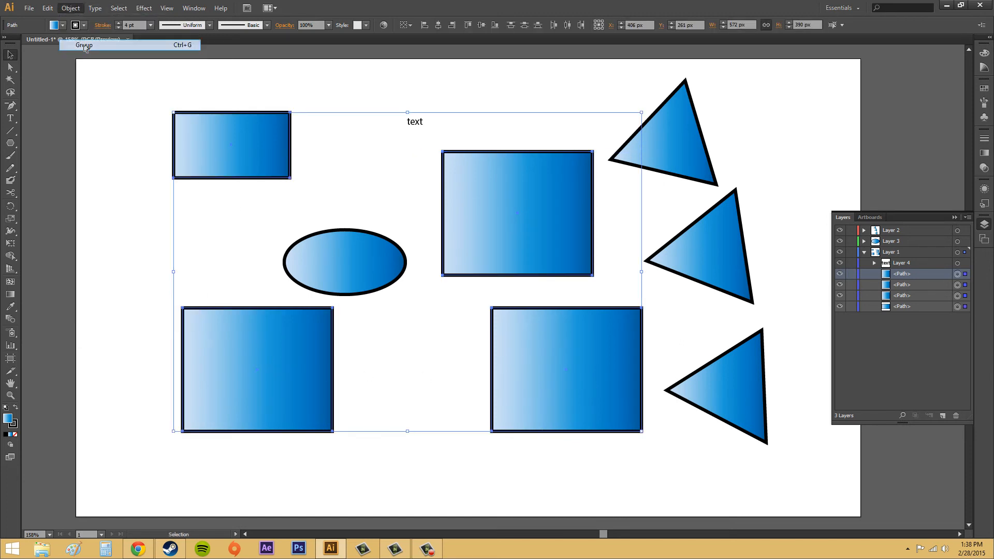
left_click(83, 45)
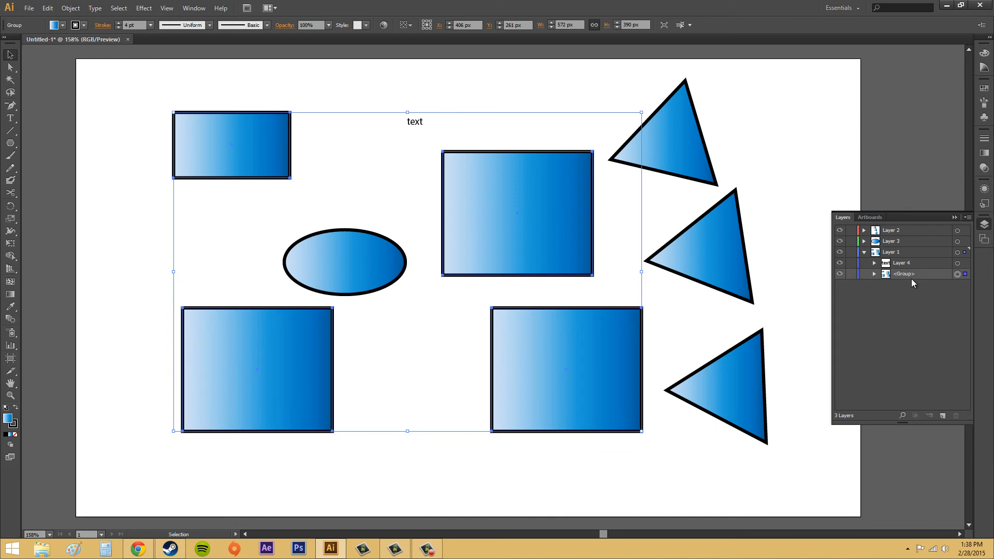
mouse_move(918, 283)
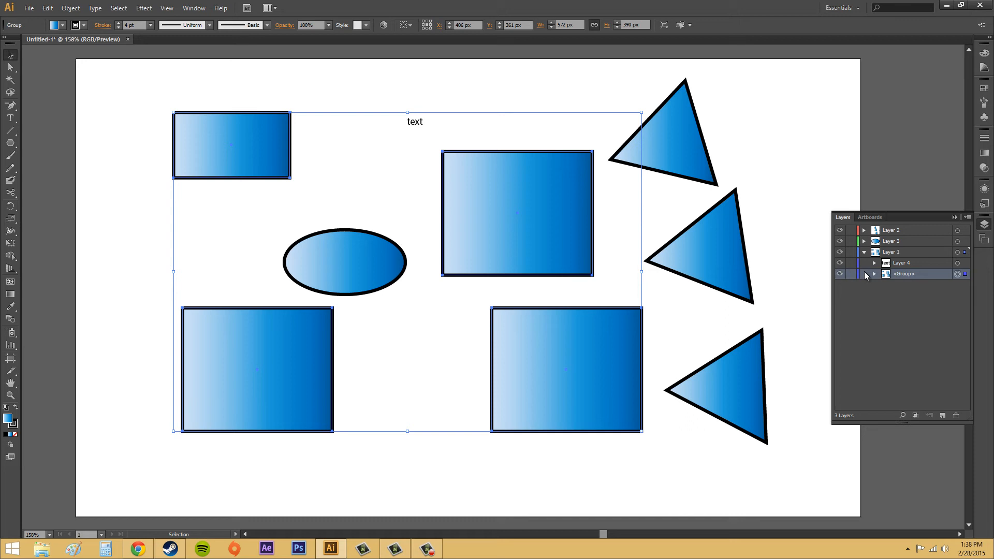
left_click(873, 273)
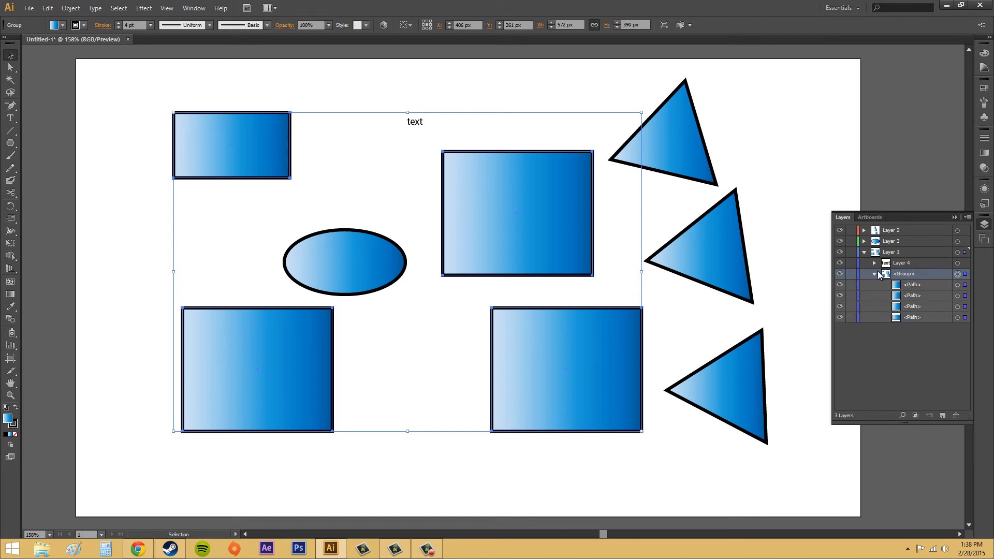
mouse_move(876, 275)
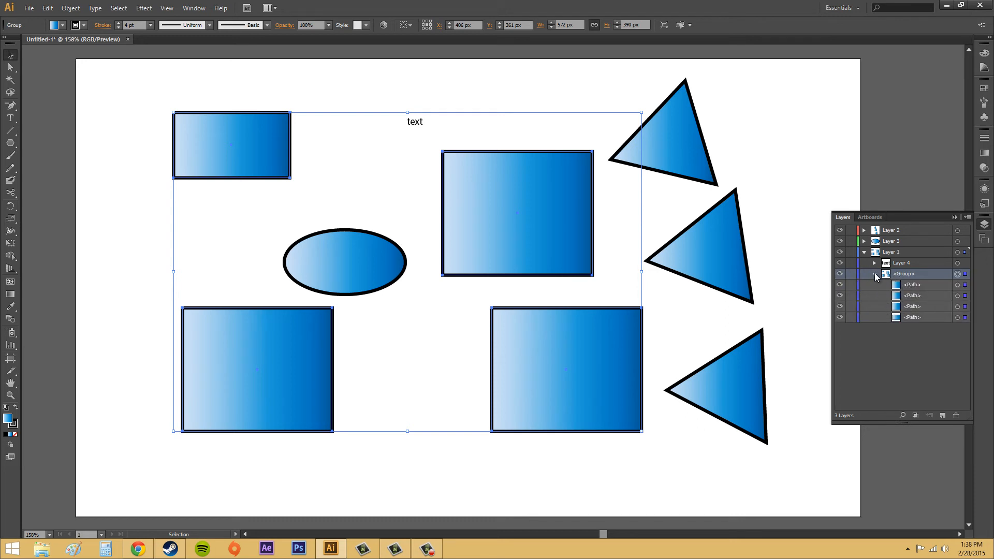
left_click(874, 274)
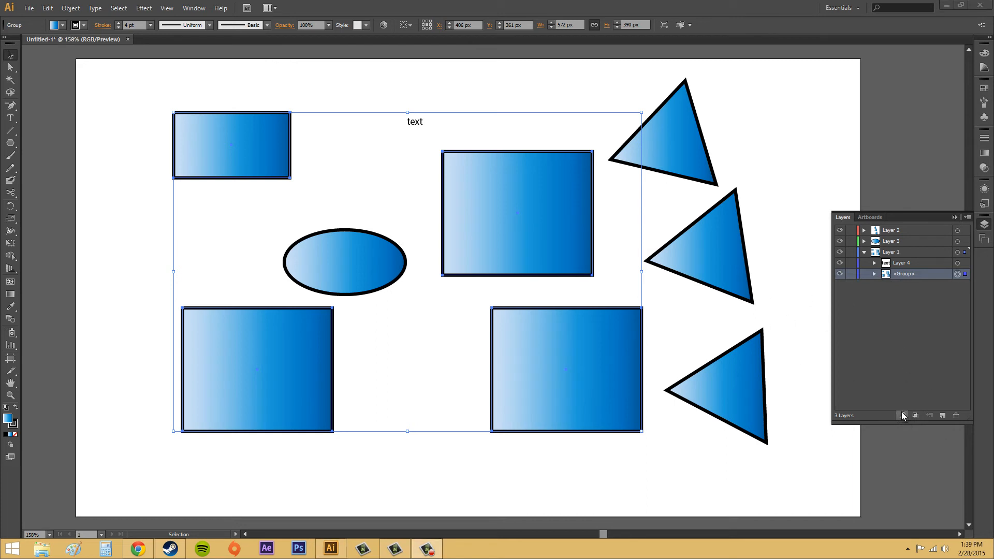
mouse_move(902, 416)
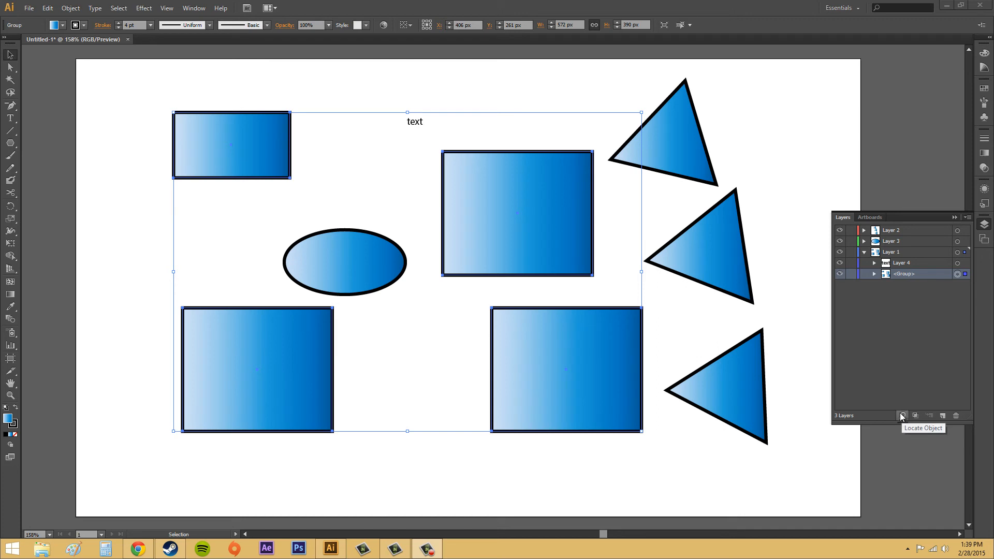
mouse_move(903, 416)
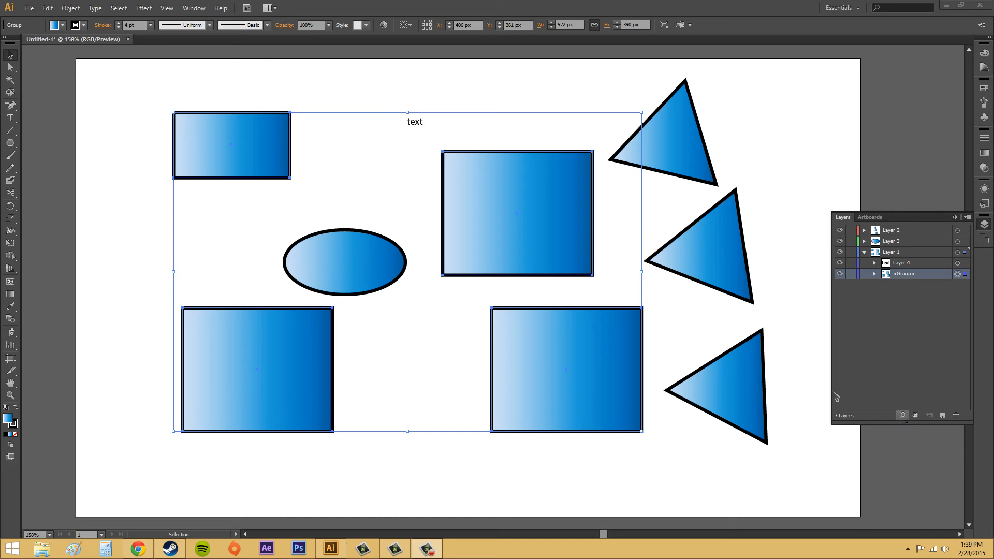
- Locate the selected group in the Layers panel, then select Layer 2
left_click(601, 255)
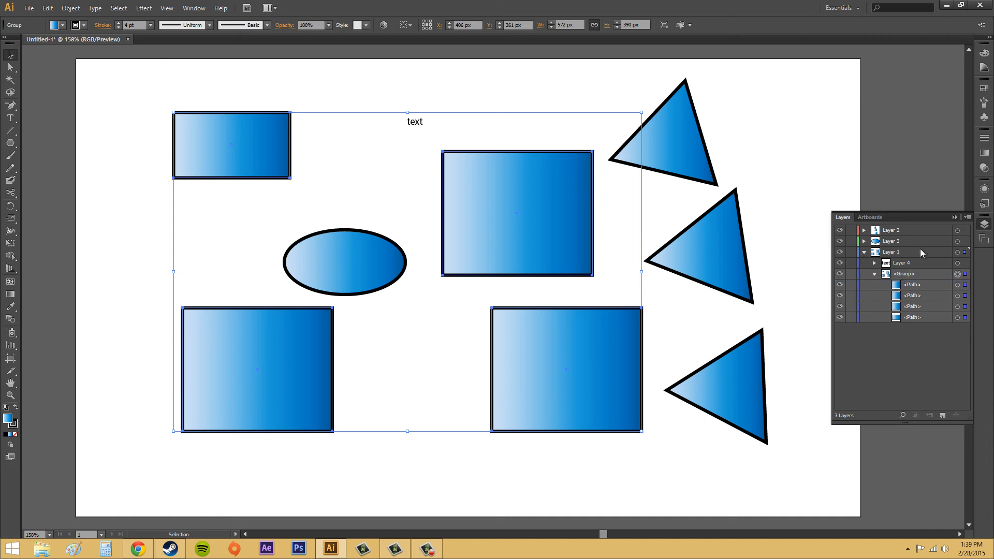
left_click(894, 230)
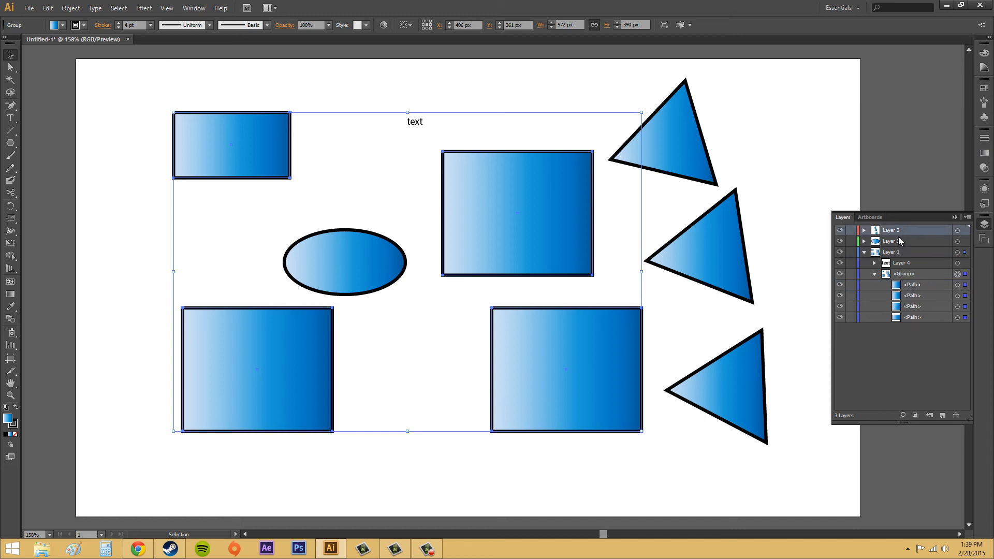